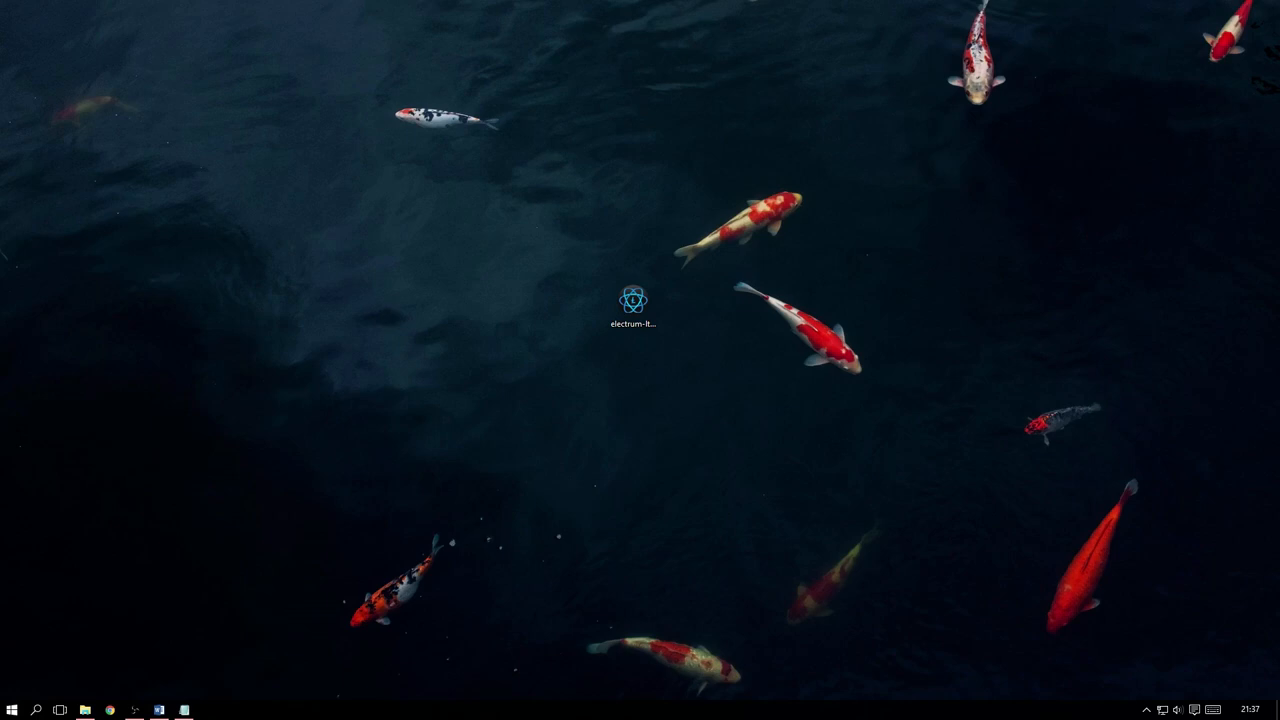
Step: Launch Electrum-LTC from the desktop shortcut, opening default_wallet with its transaction history
click(632, 305)
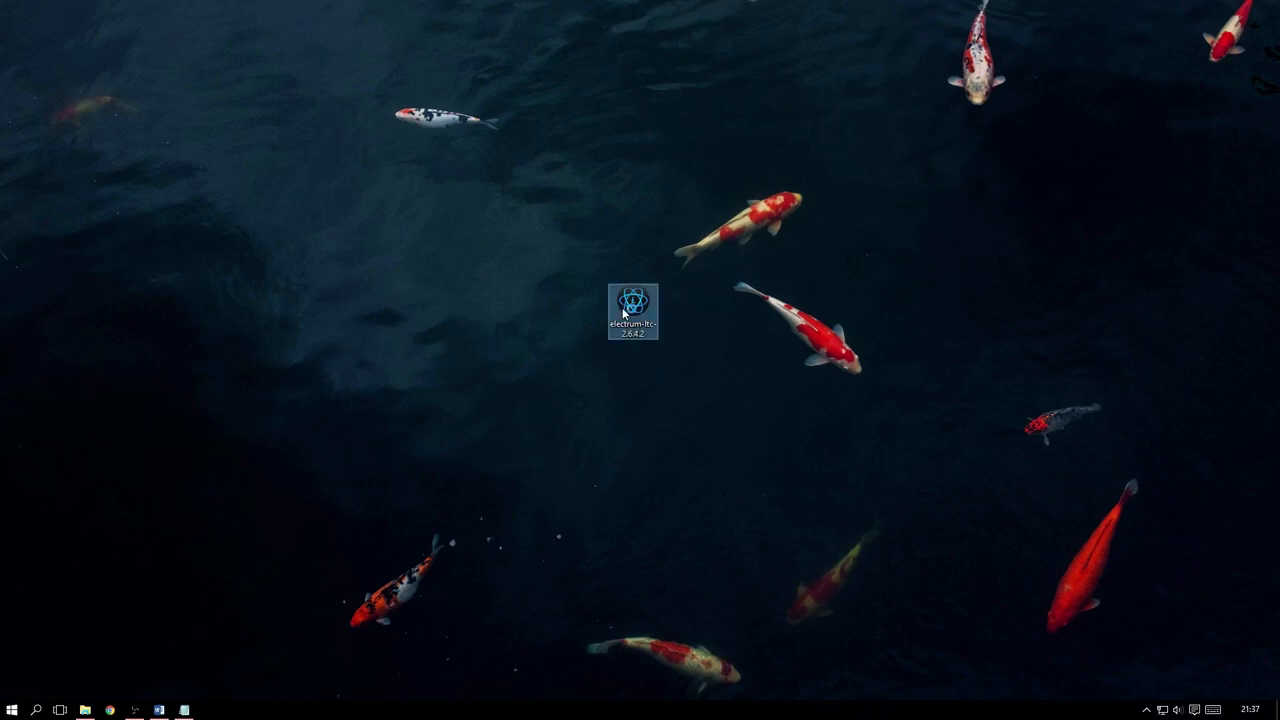
double_click(632, 308)
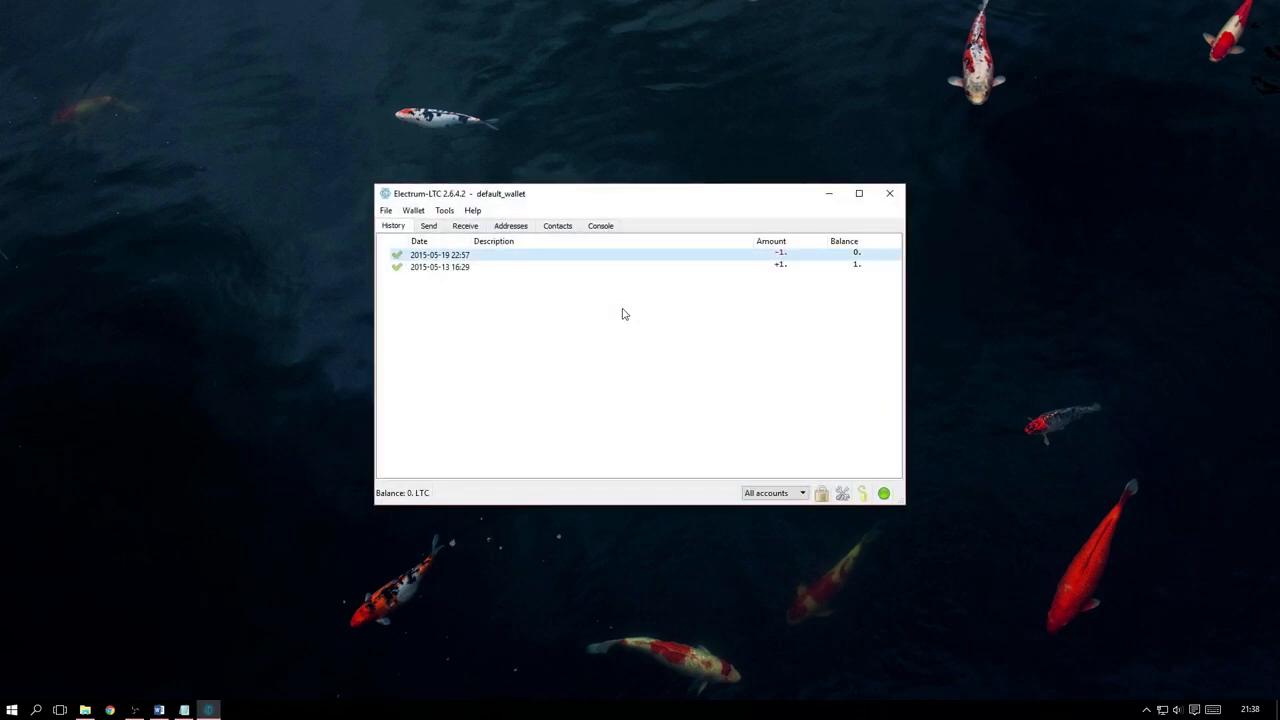
Step: Start a new wallet file named 'Multi-' via File > New/Restore as a multi-signature wallet
click(386, 210)
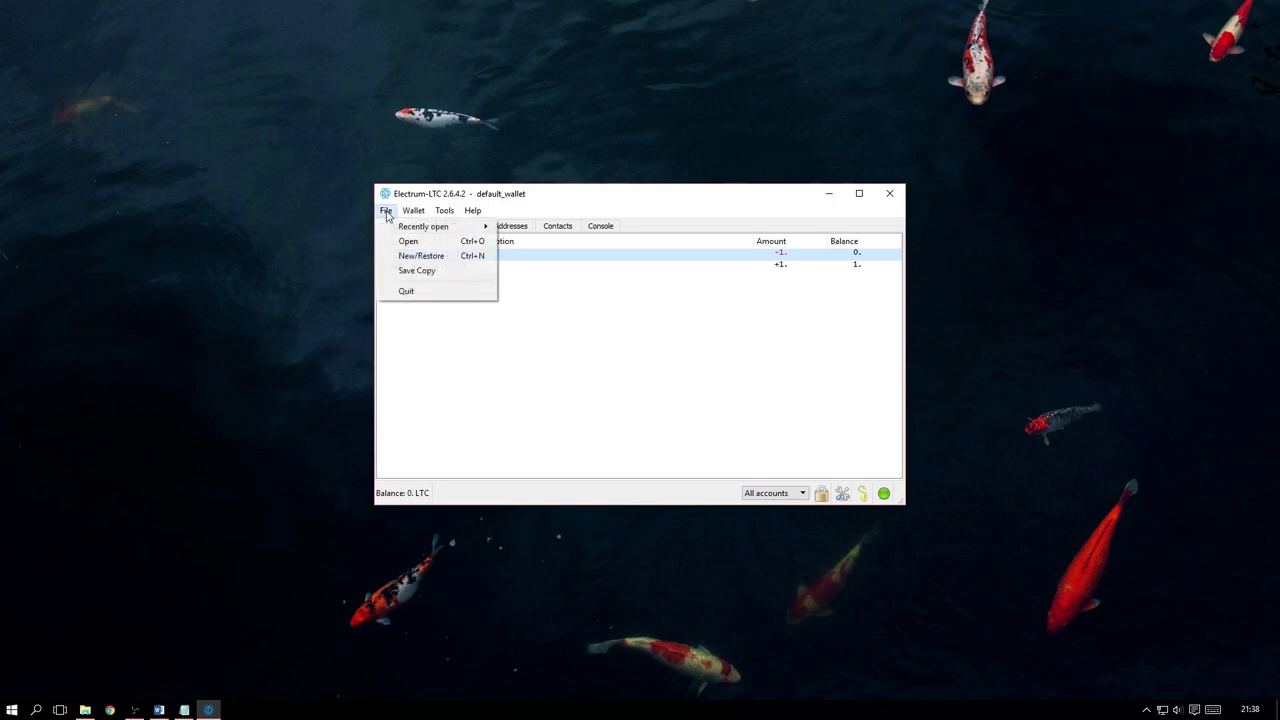
click(421, 255)
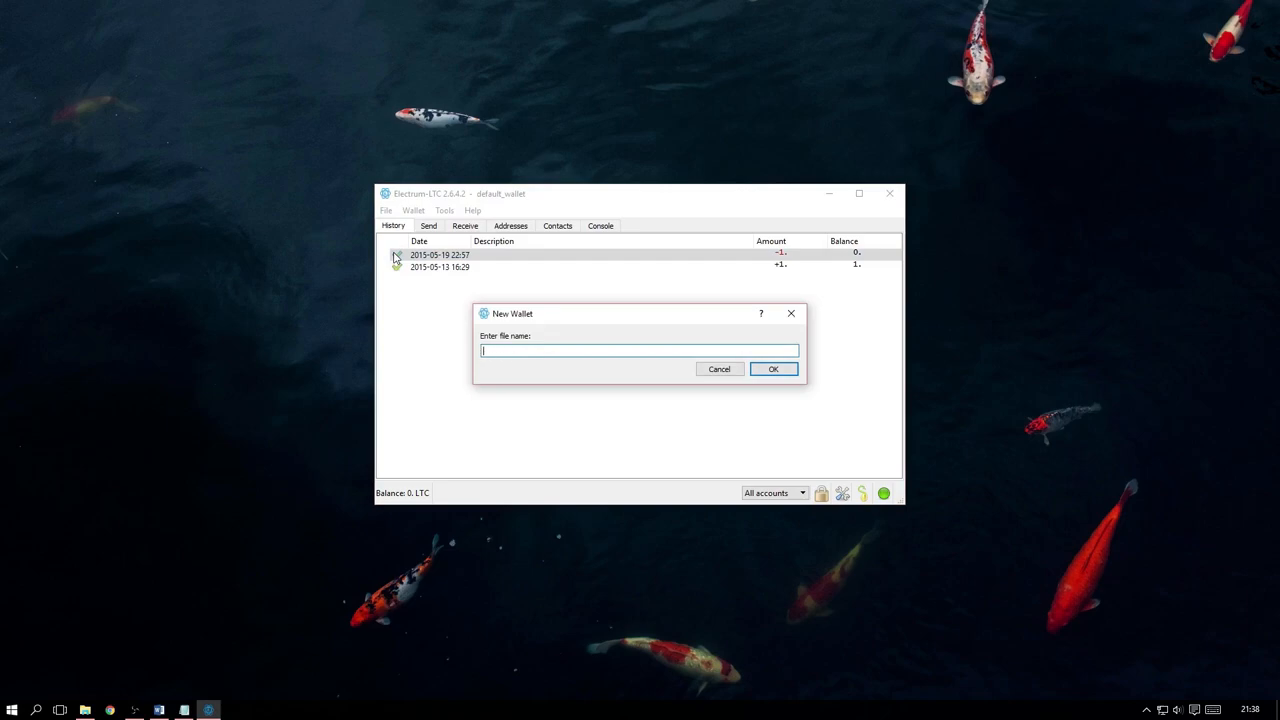
text(Multi-)
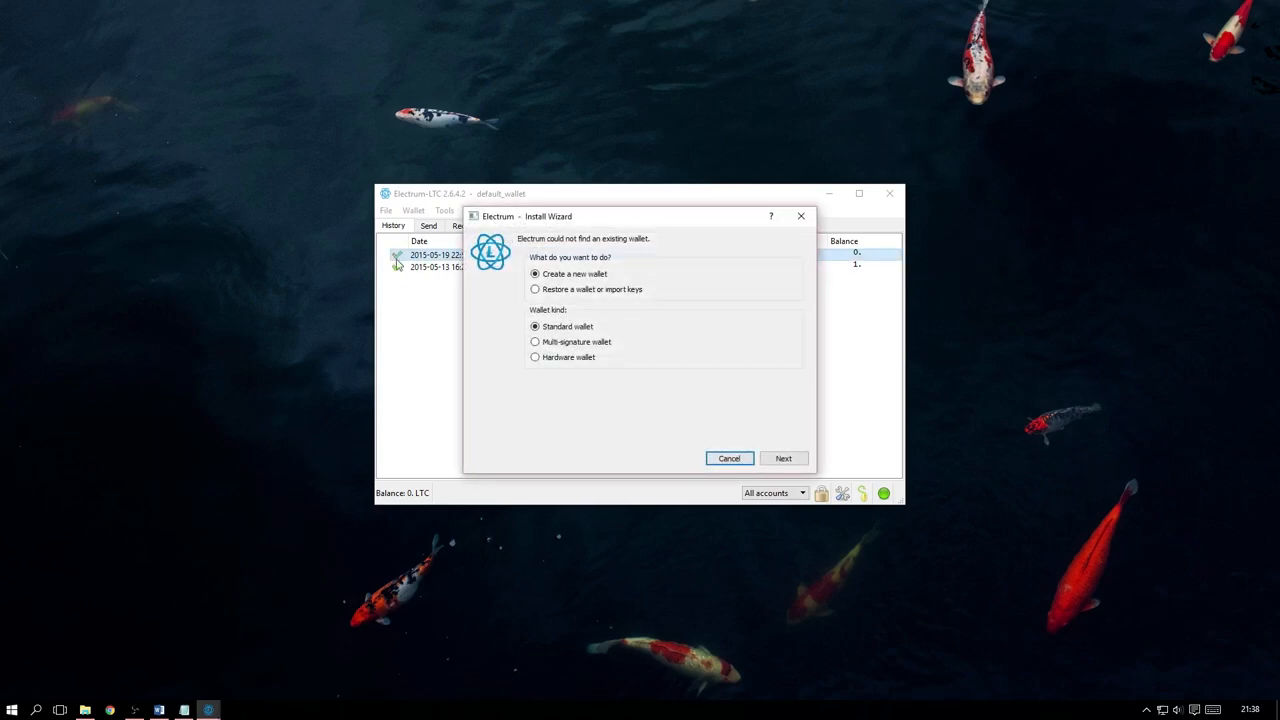
click(535, 341)
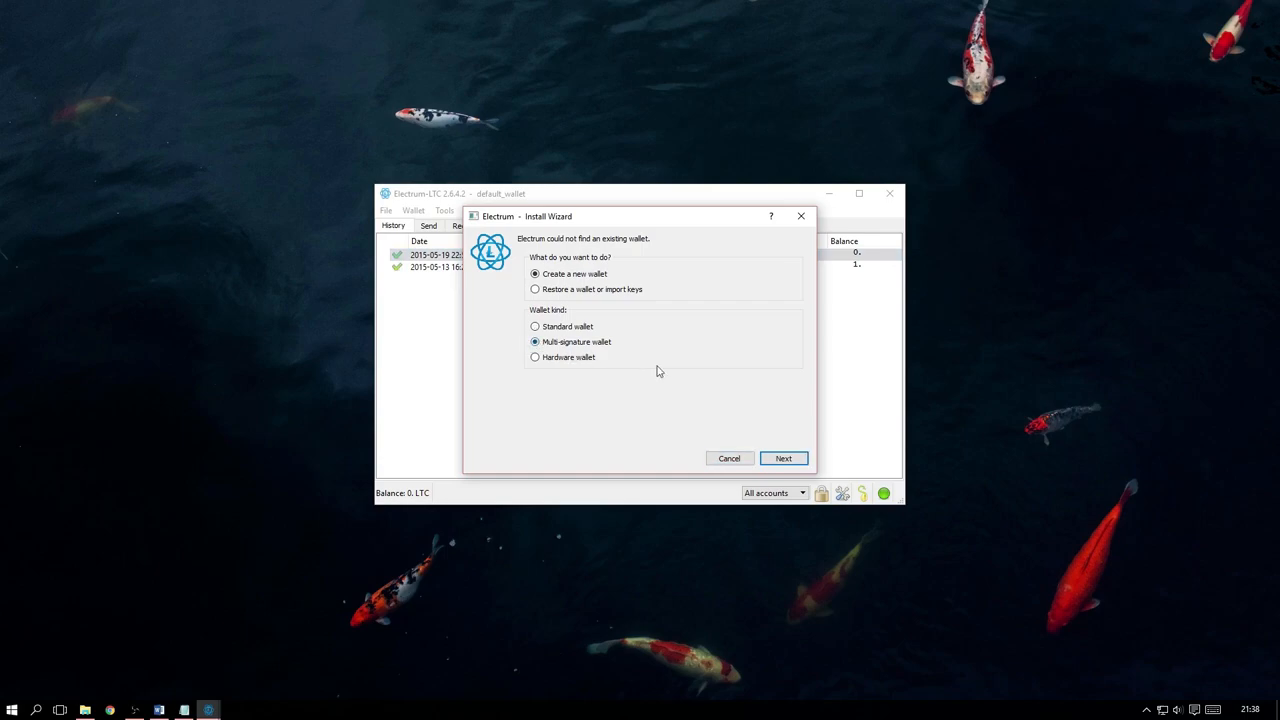
click(783, 458)
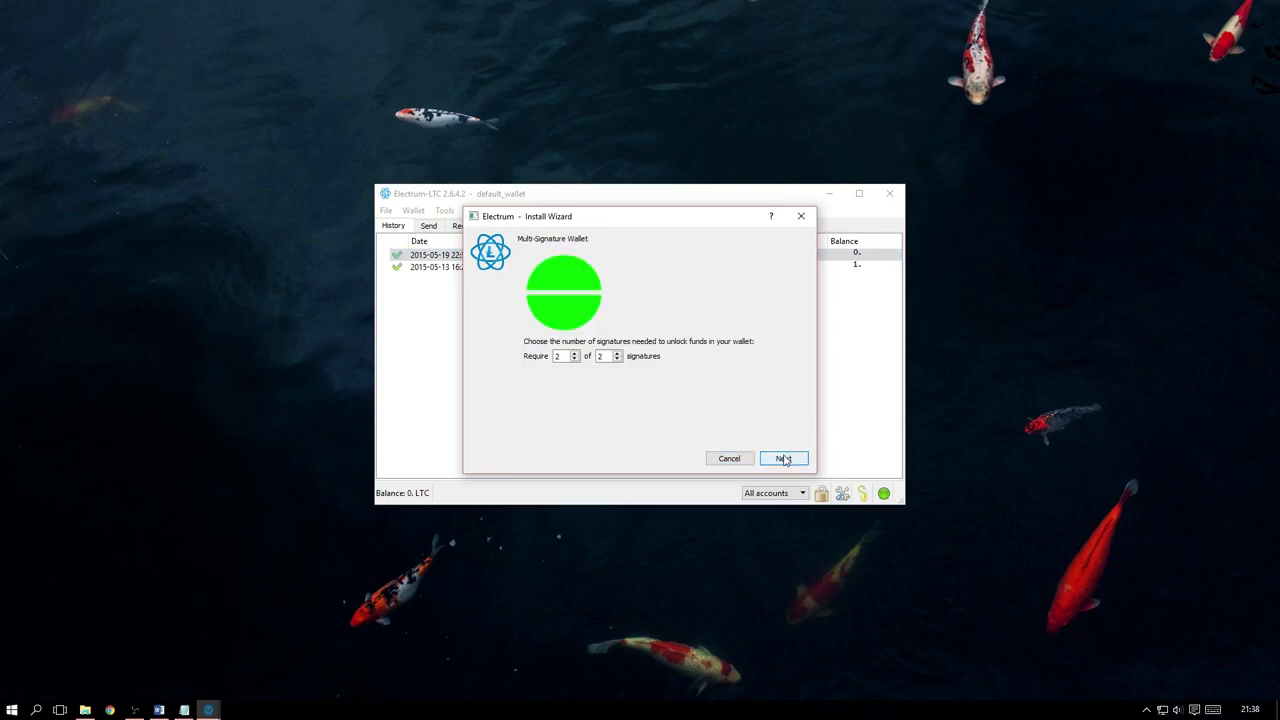
mouse_move(784, 458)
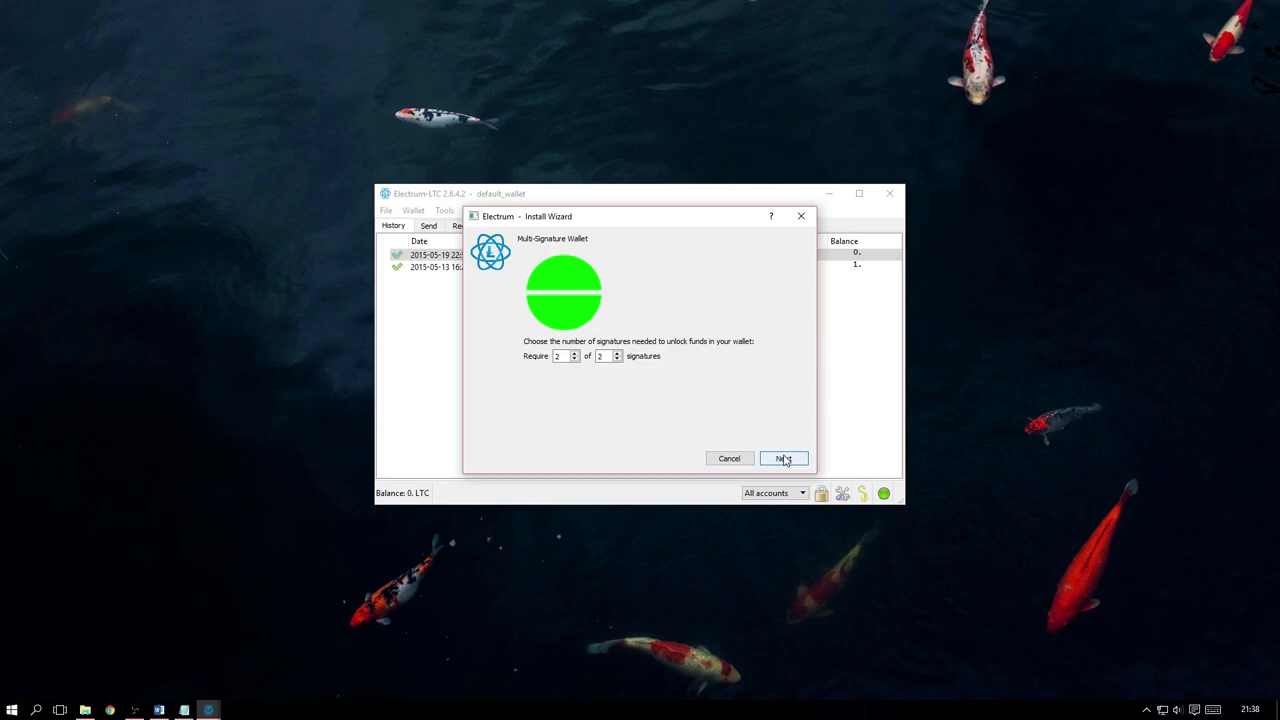
Step: Set the signature requirement to 2 of 3 cosigners and continue to the seed
click(618, 353)
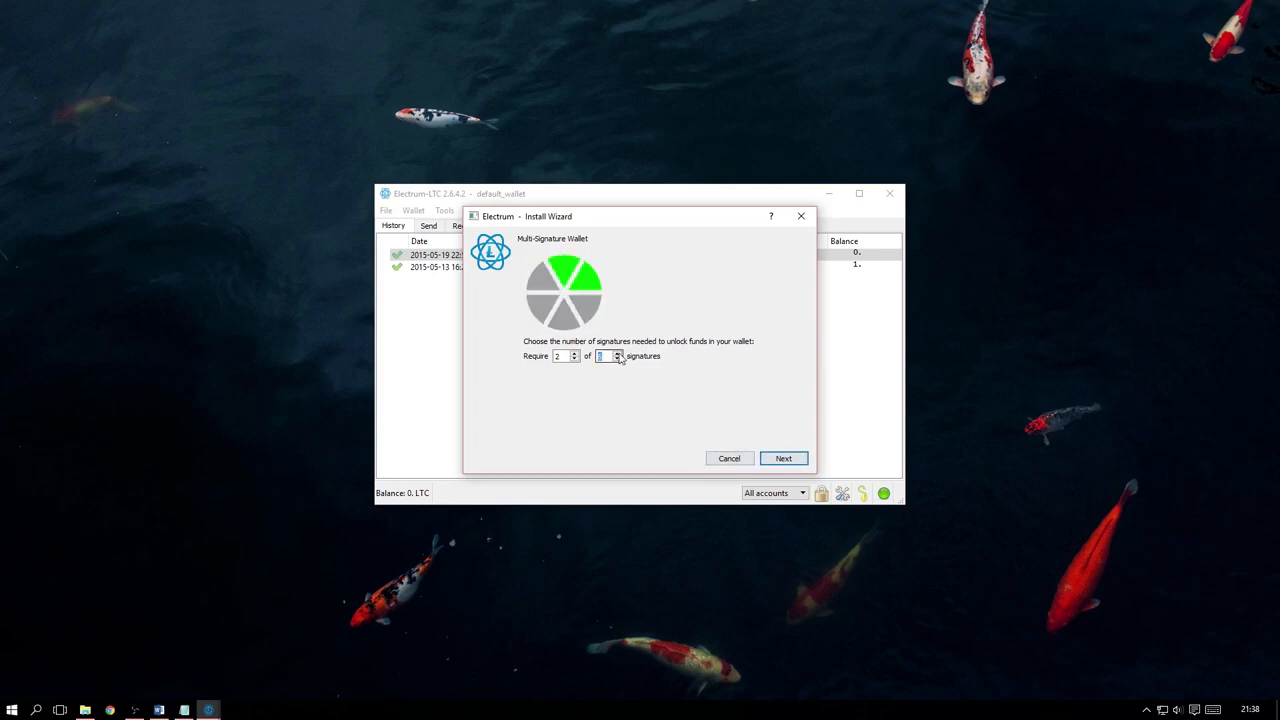
click(617, 353)
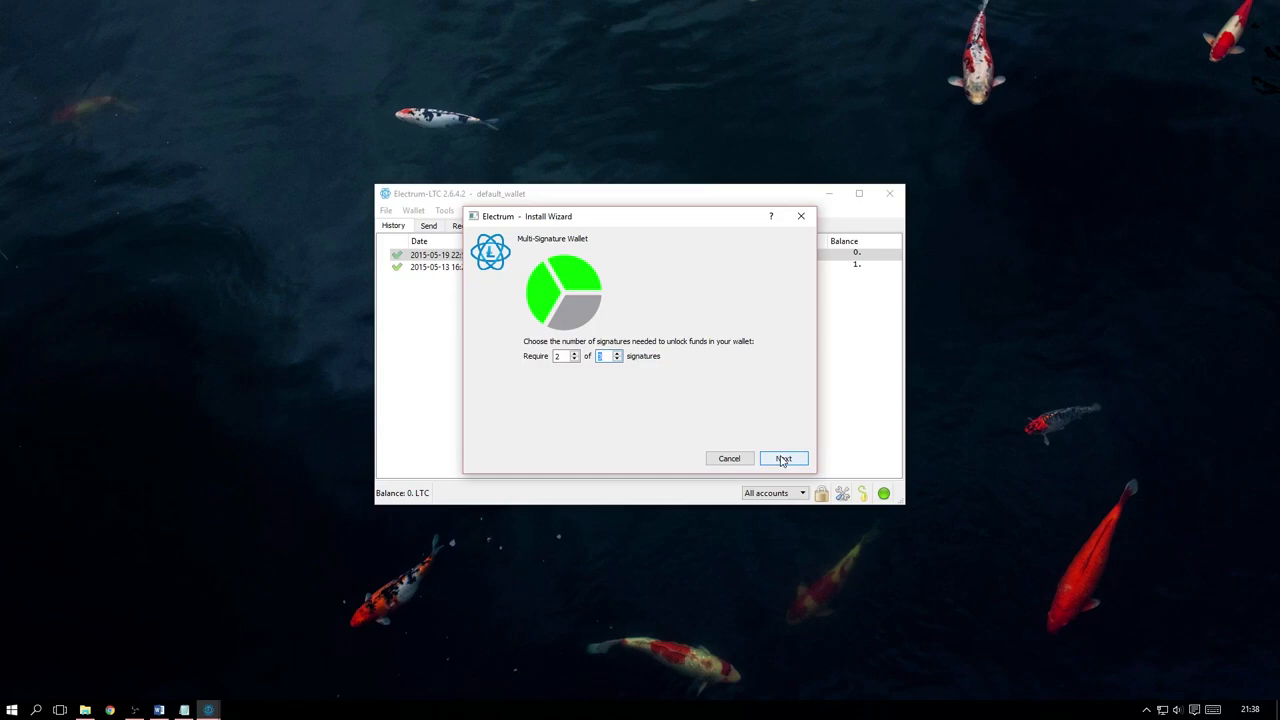
click(783, 458)
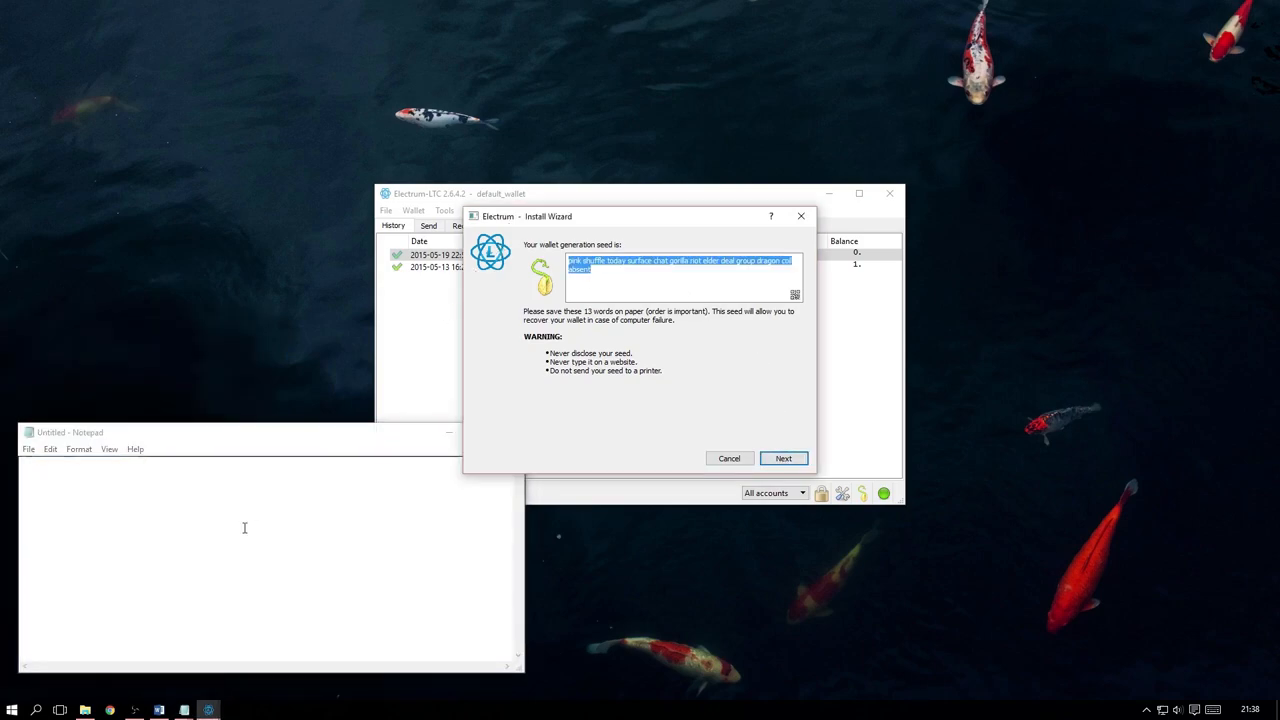
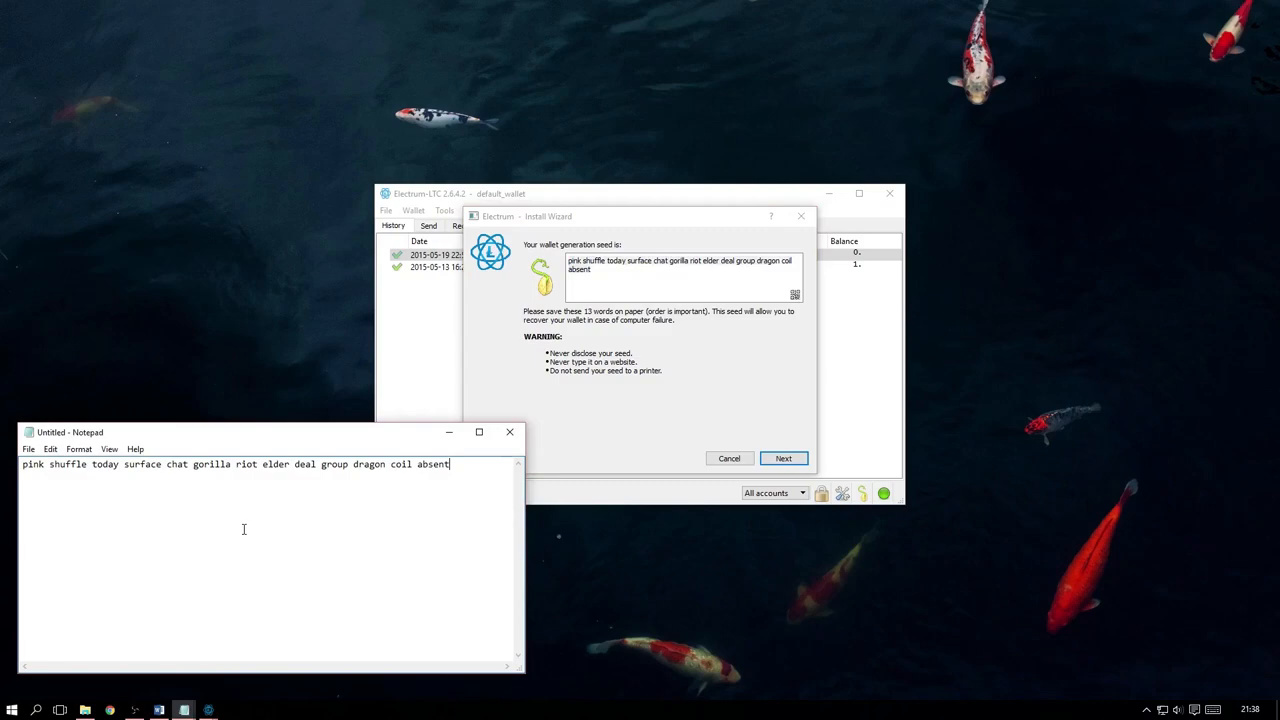
click(783, 458)
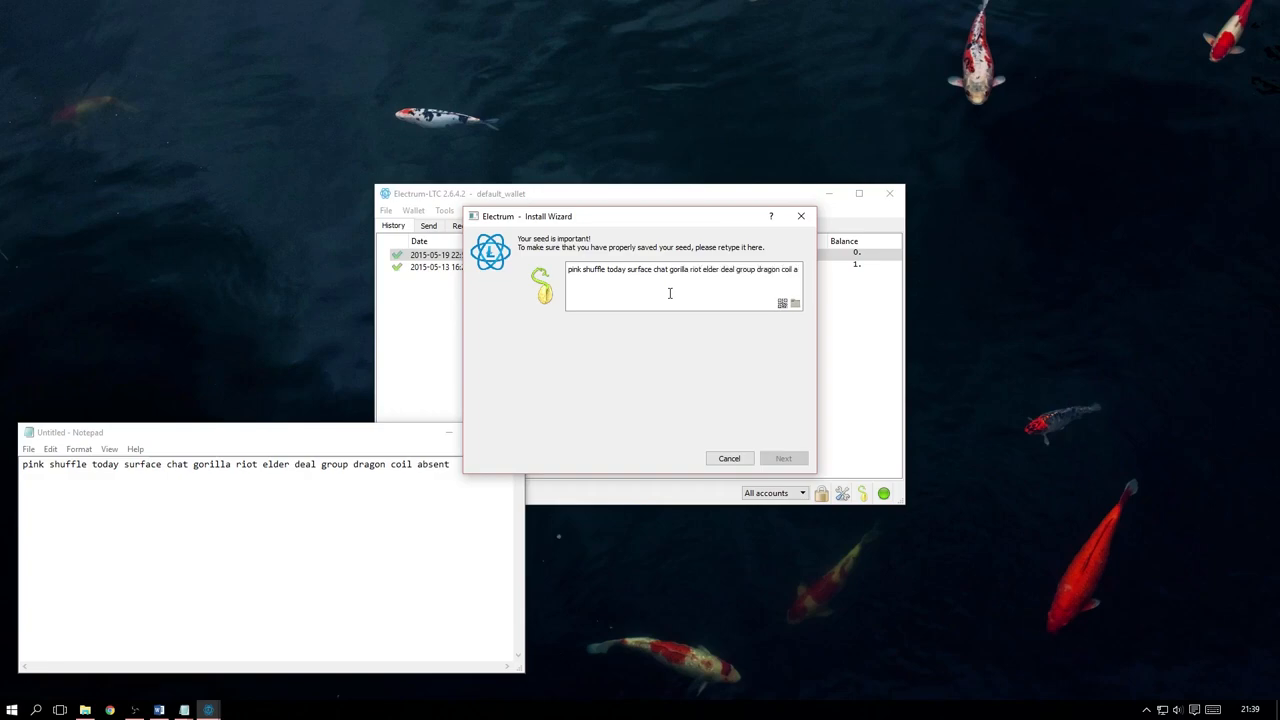
click(784, 458)
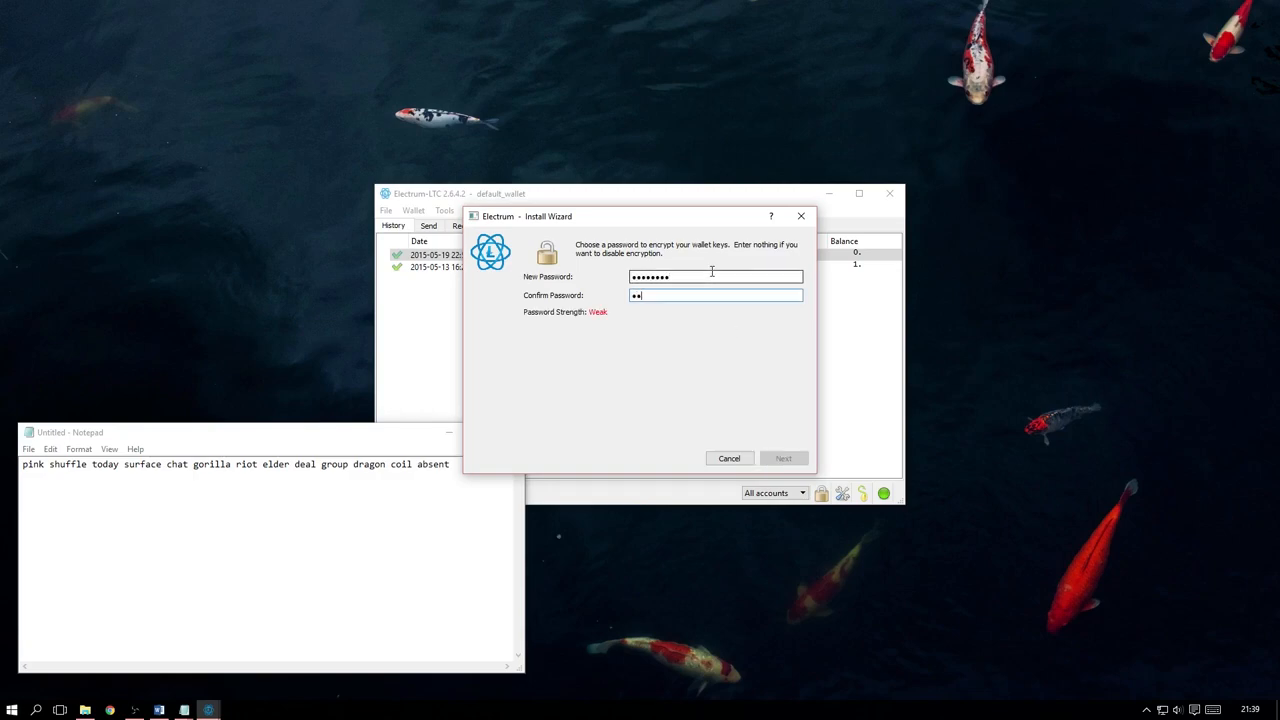
Step: Confirm the wallet password, accept both cosigners' master public keys, and close Notepad
click(783, 458)
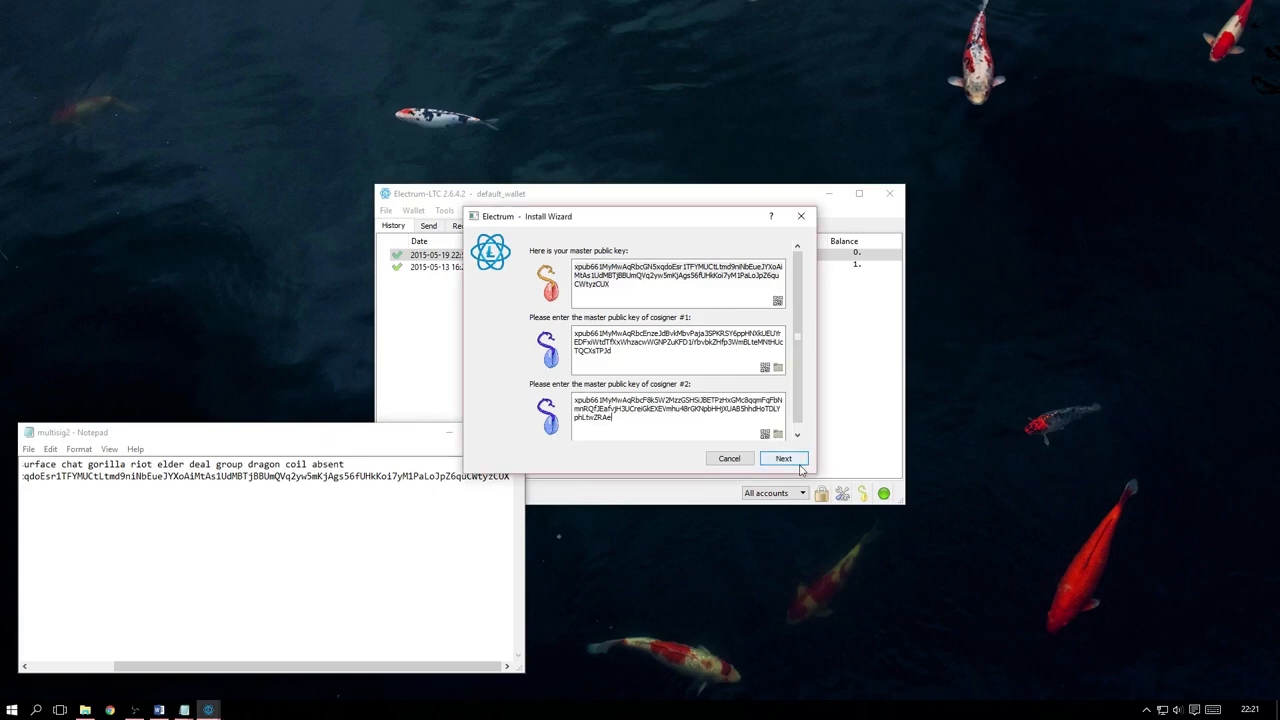
click(784, 458)
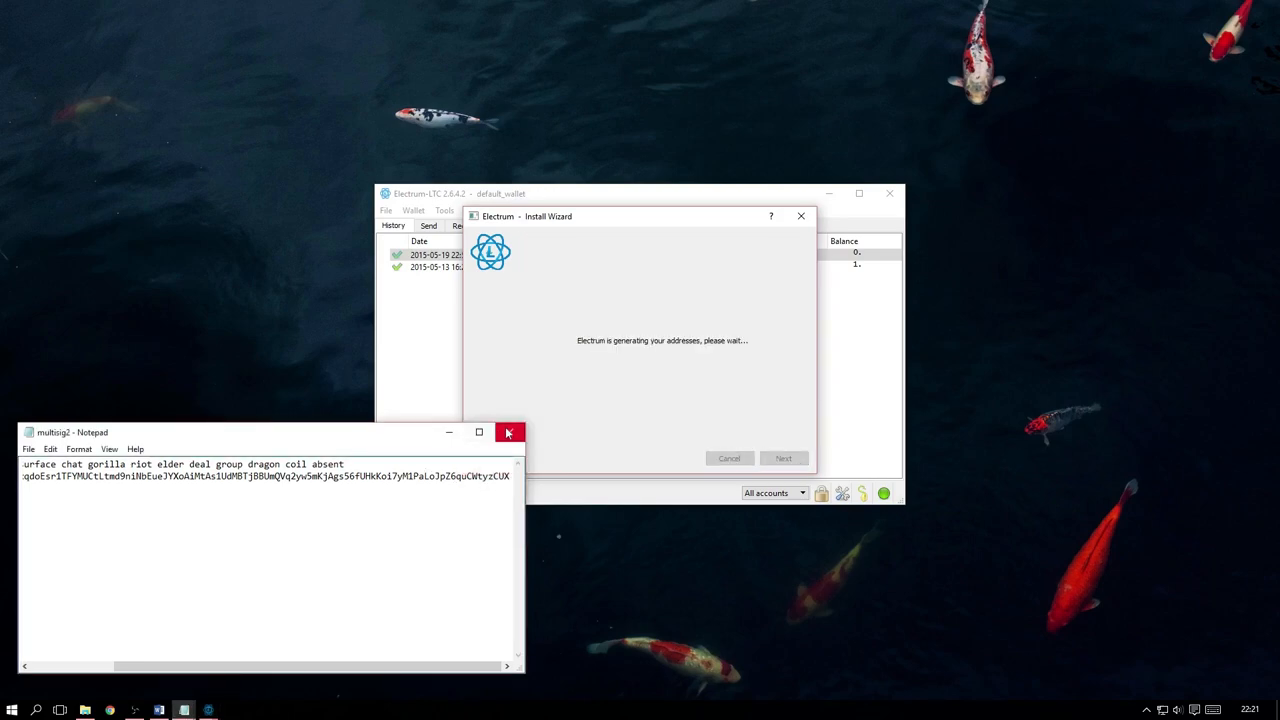
click(509, 432)
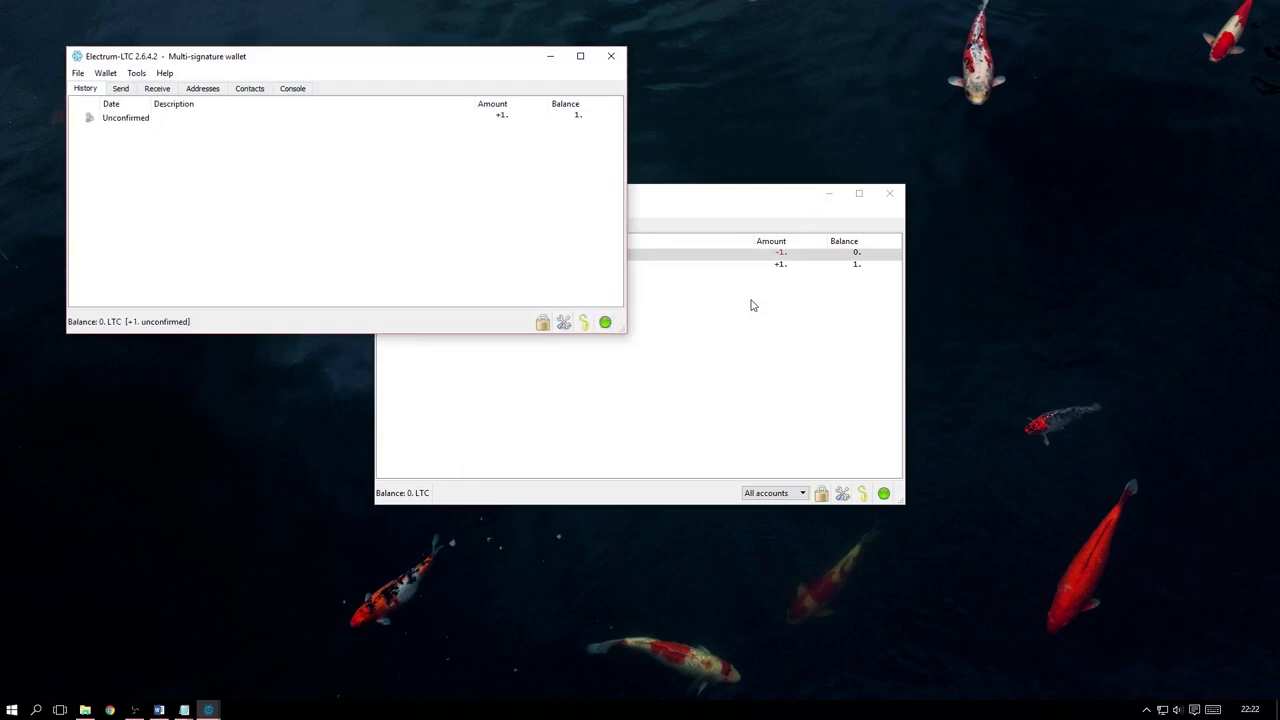
mouse_move(743, 307)
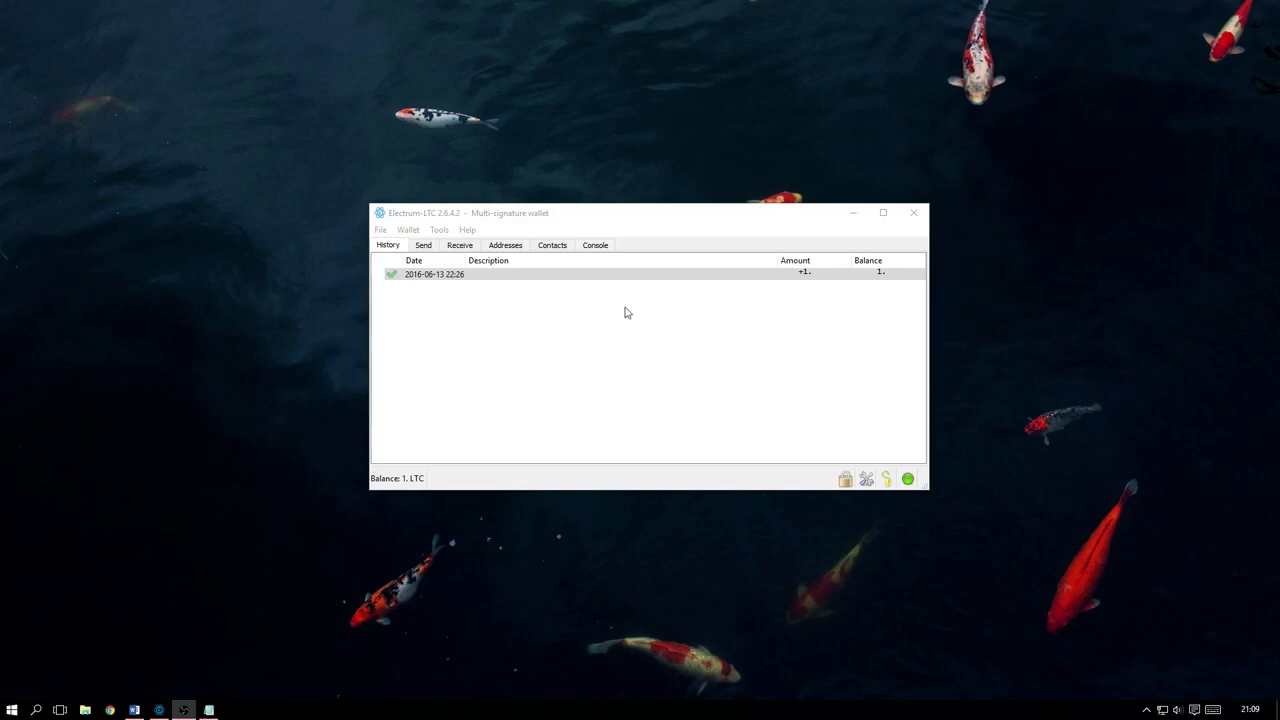
Step: With the incoming 1 LTC confirmed, bring up the Tools menu
click(438, 230)
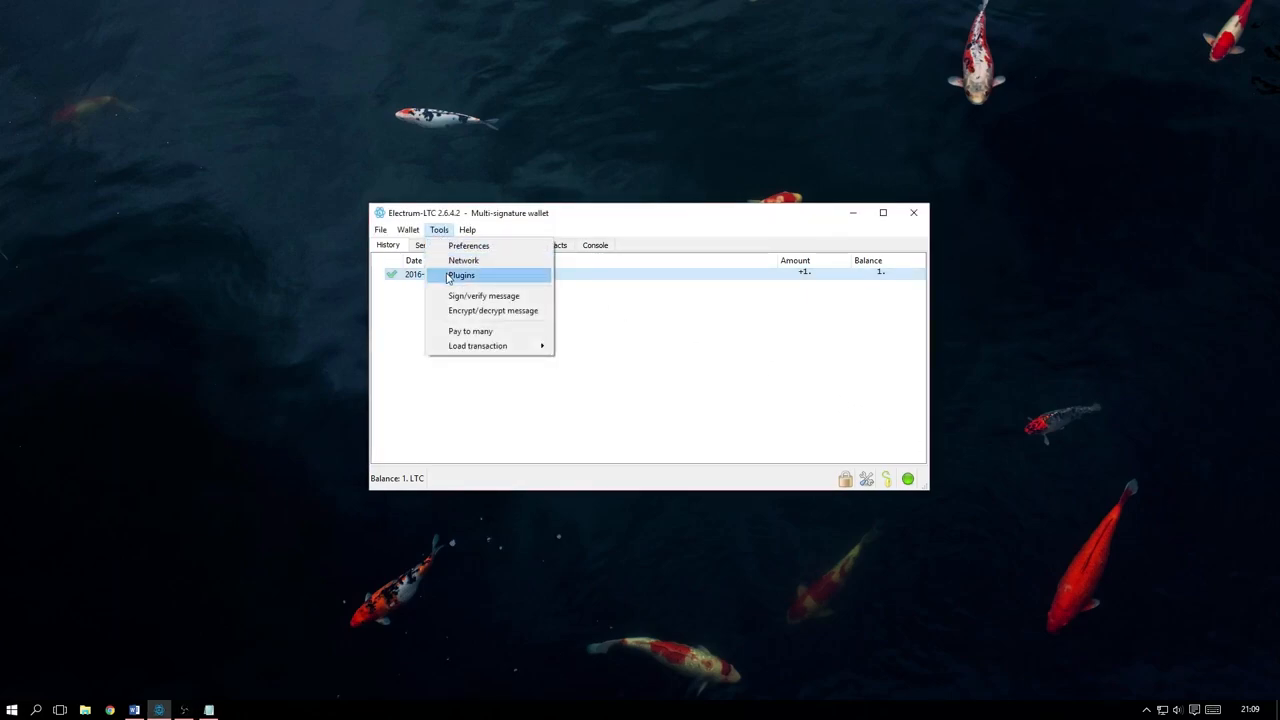
Step: Close the Electrum Plugins dialog leaving Cosigner Pool enabled and switch to the Send form
click(460, 275)
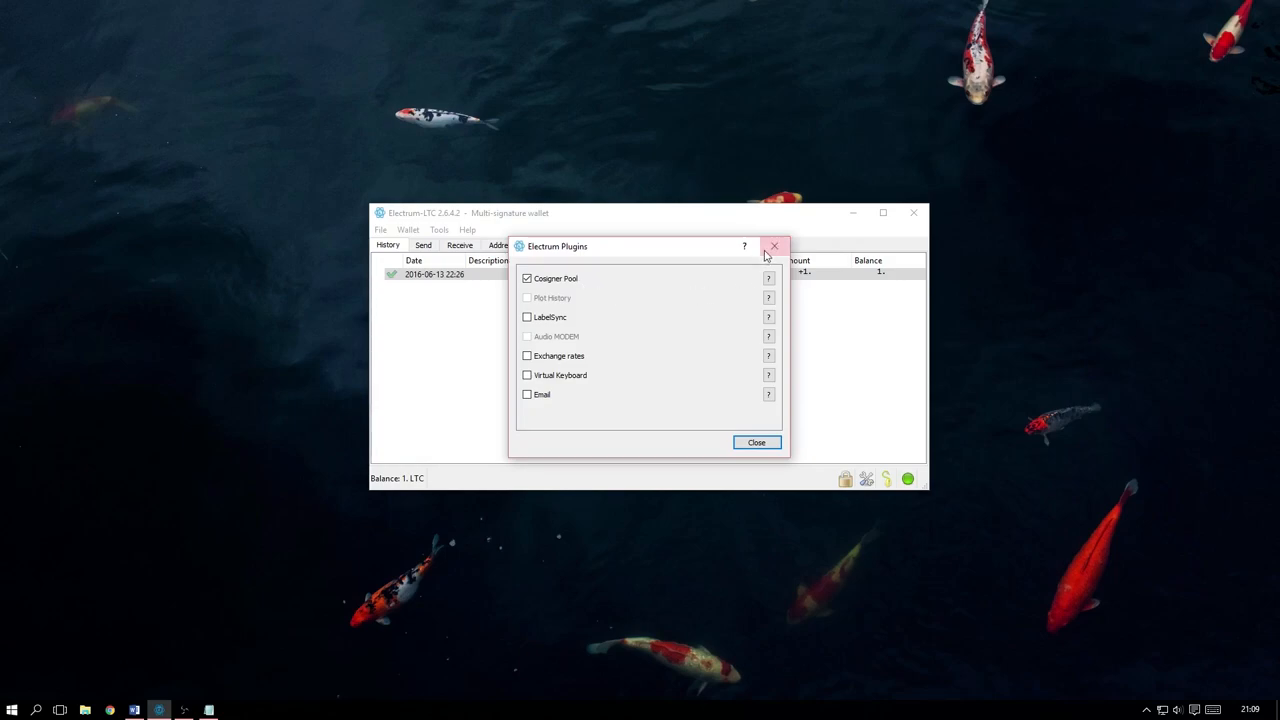
click(774, 246)
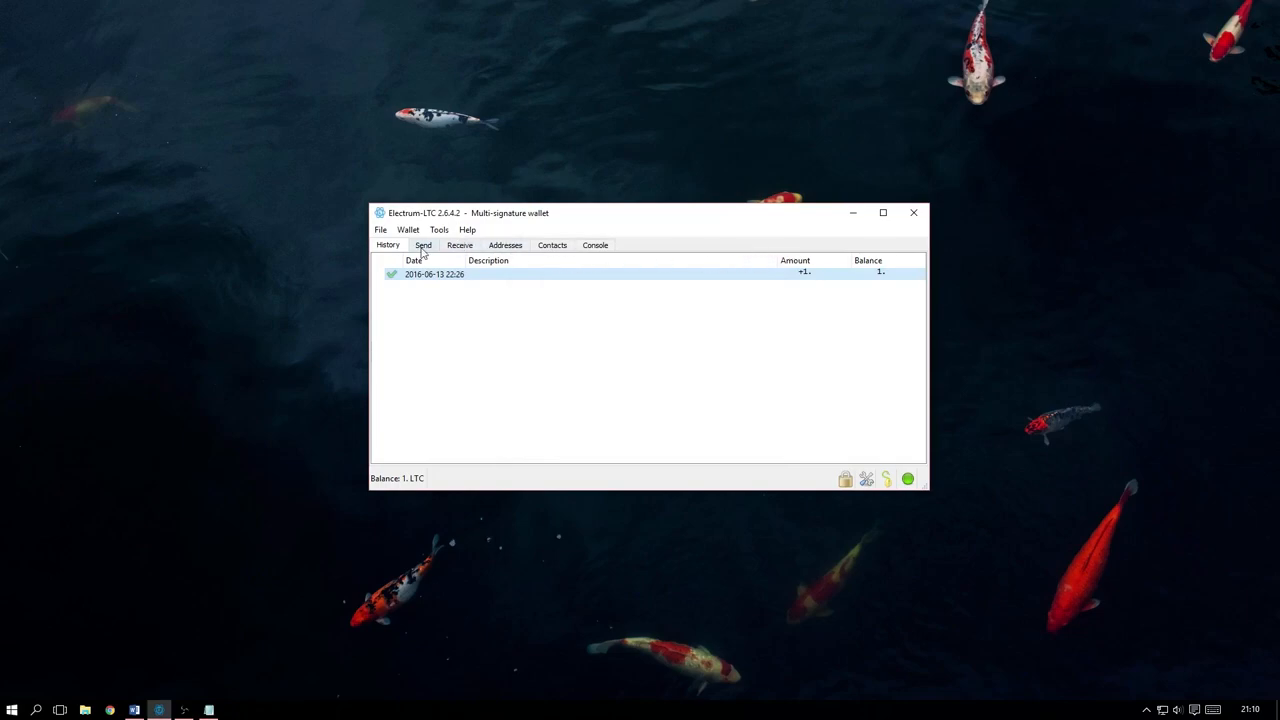
click(423, 245)
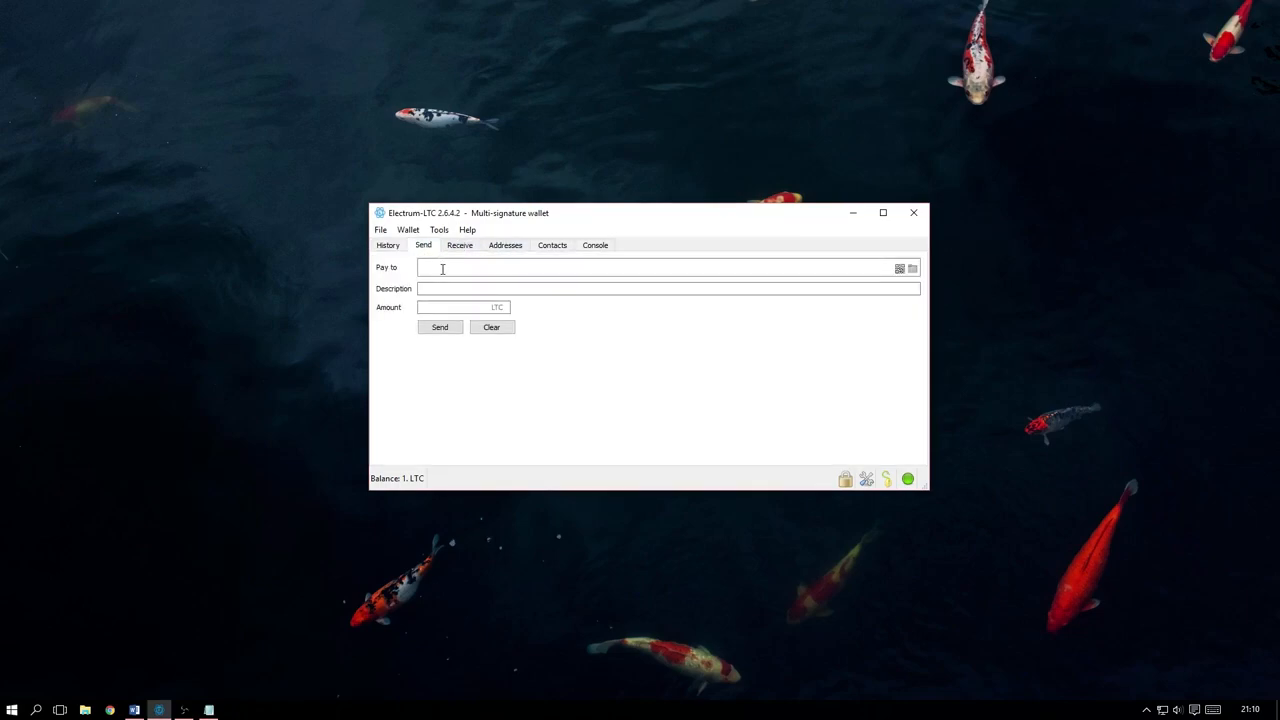
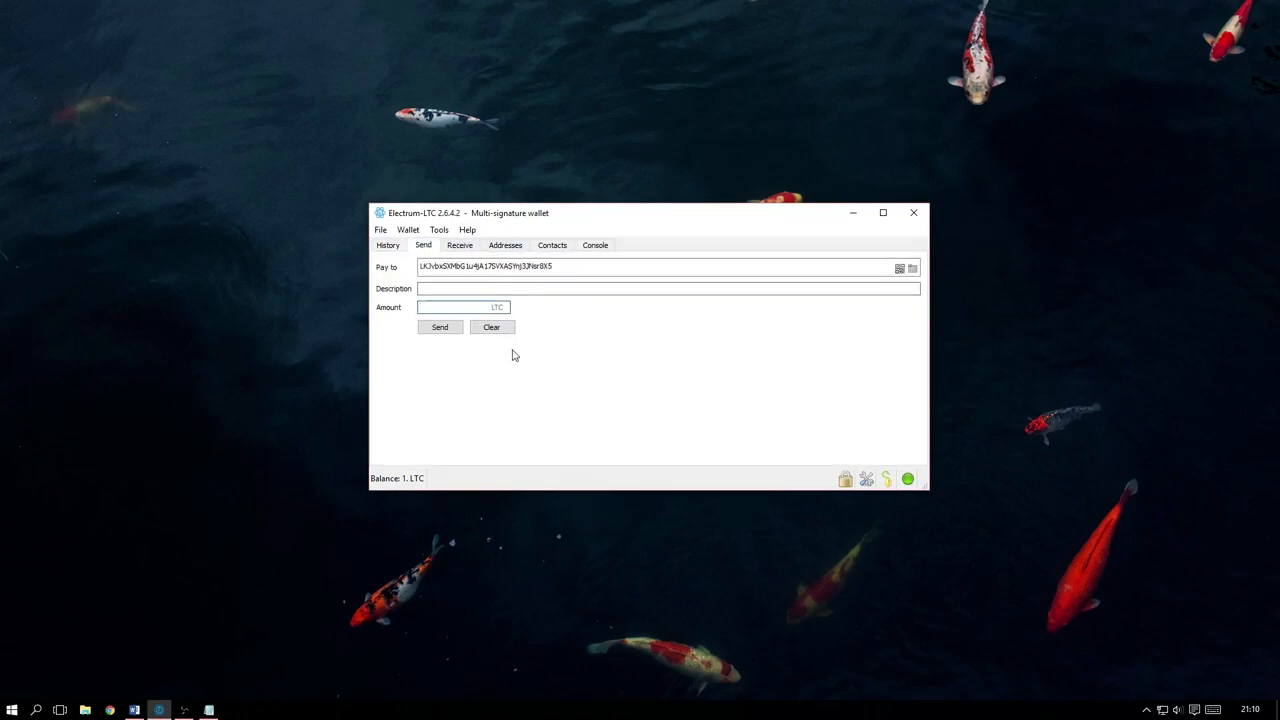
text(0.999)
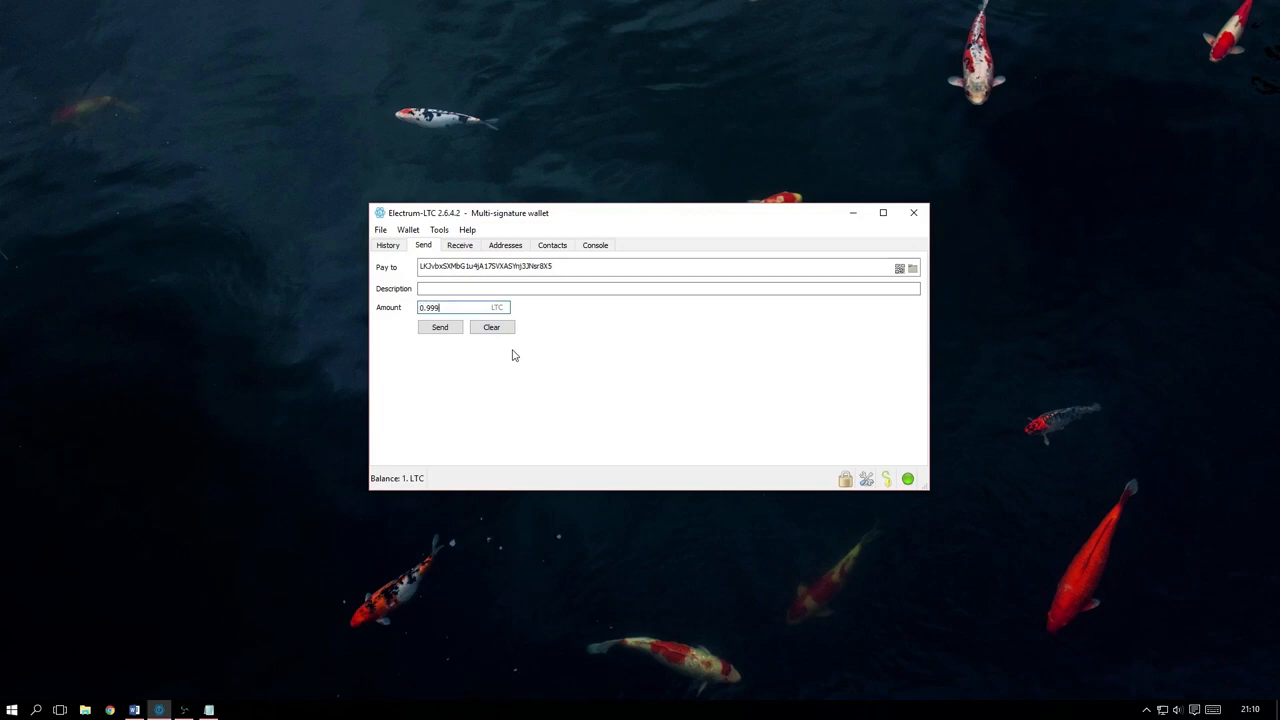
click(439, 327)
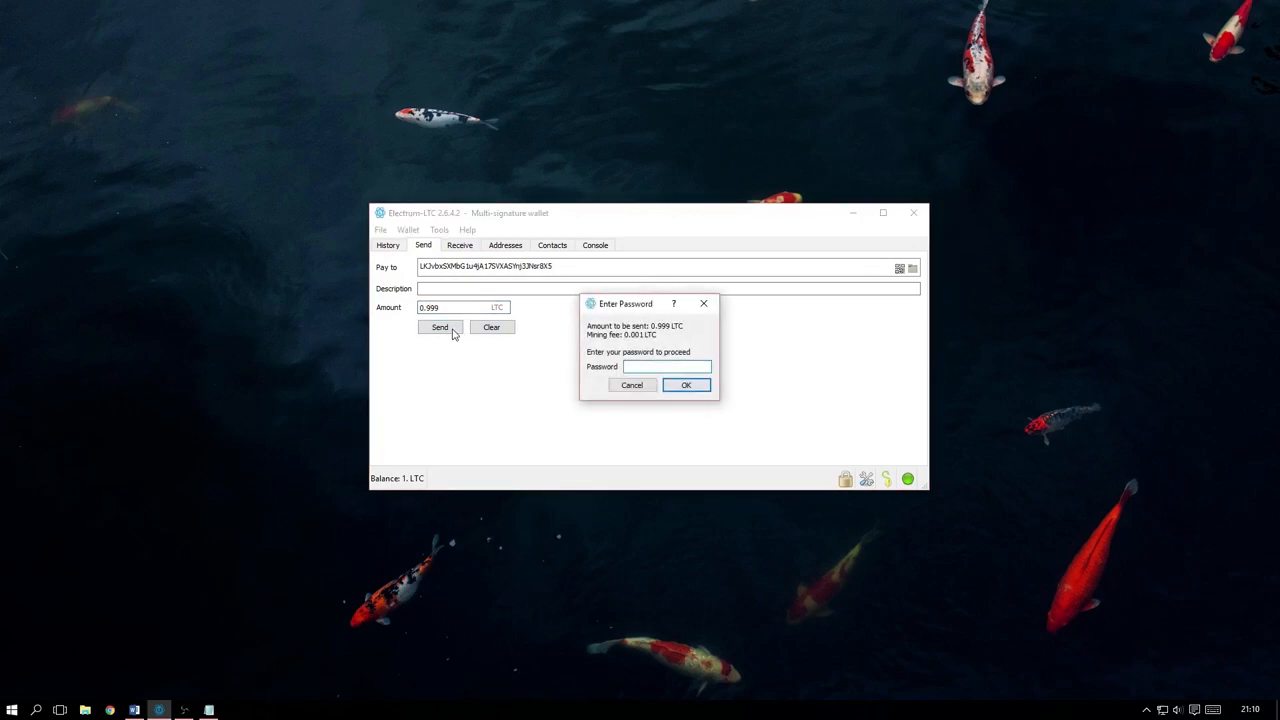
click(686, 385)
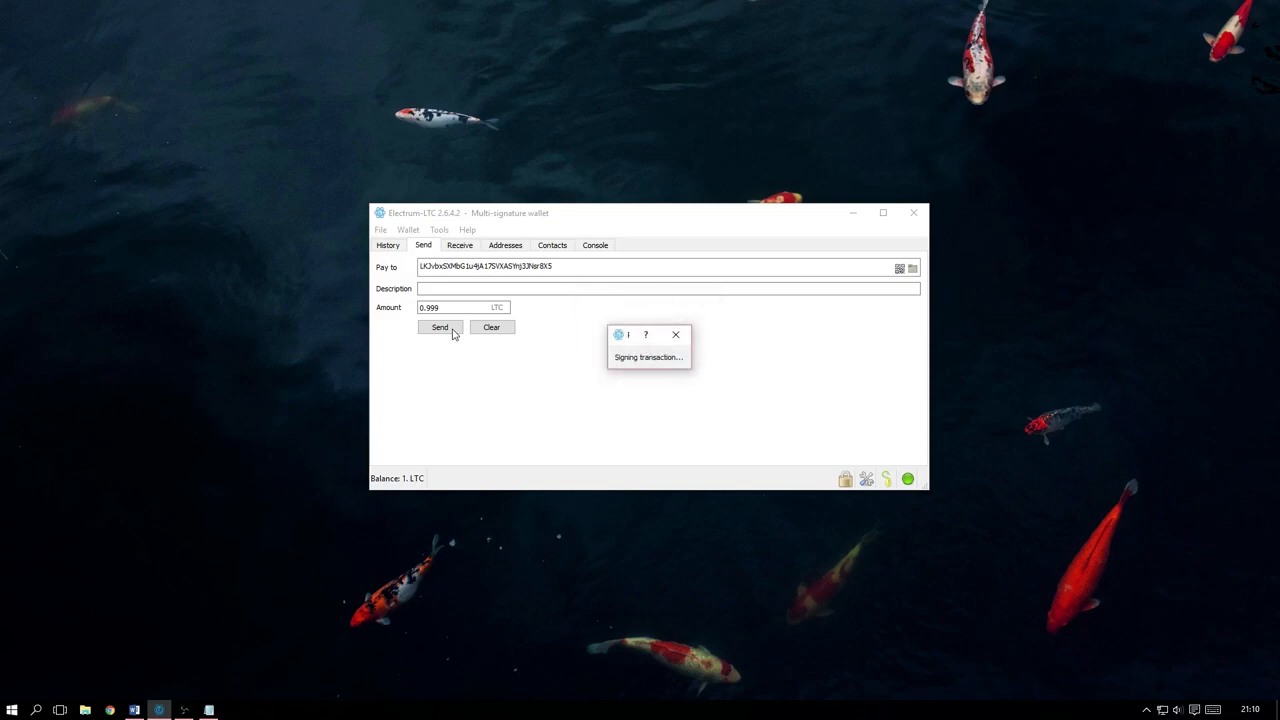
Step: View the partially signed transaction as a QR code, then close it and the transaction window
click(440, 327)
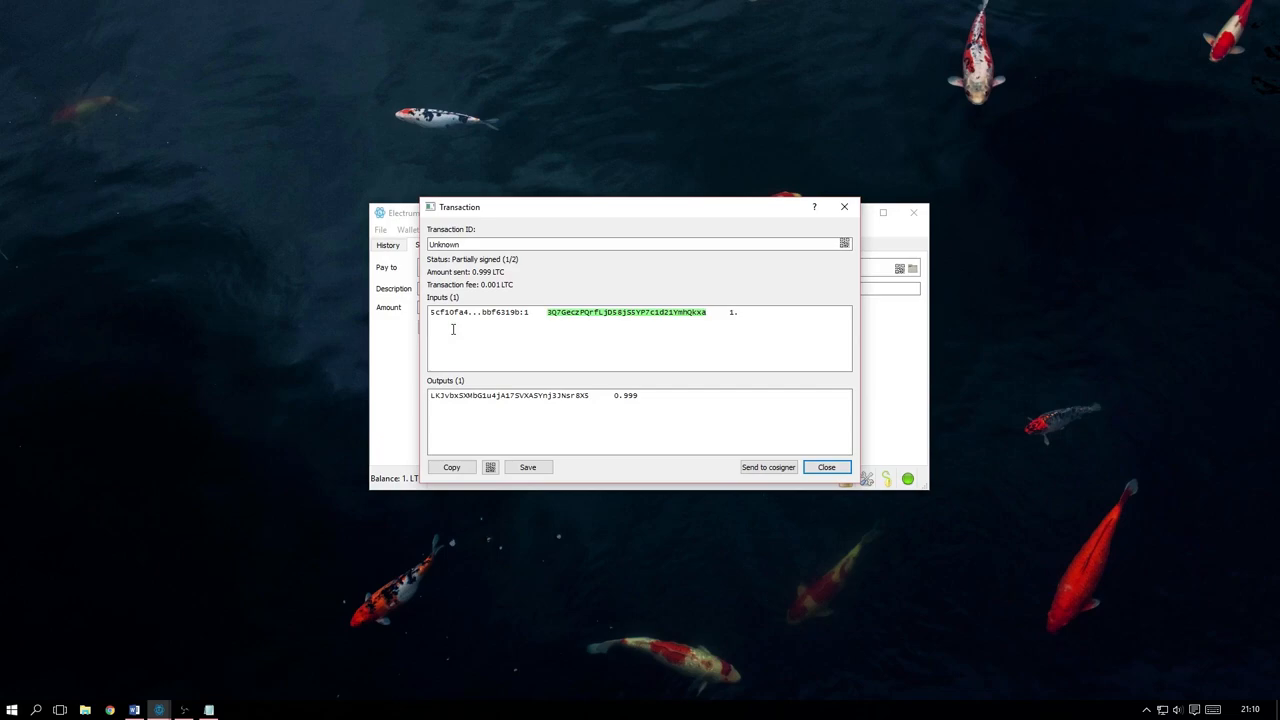
mouse_move(762, 470)
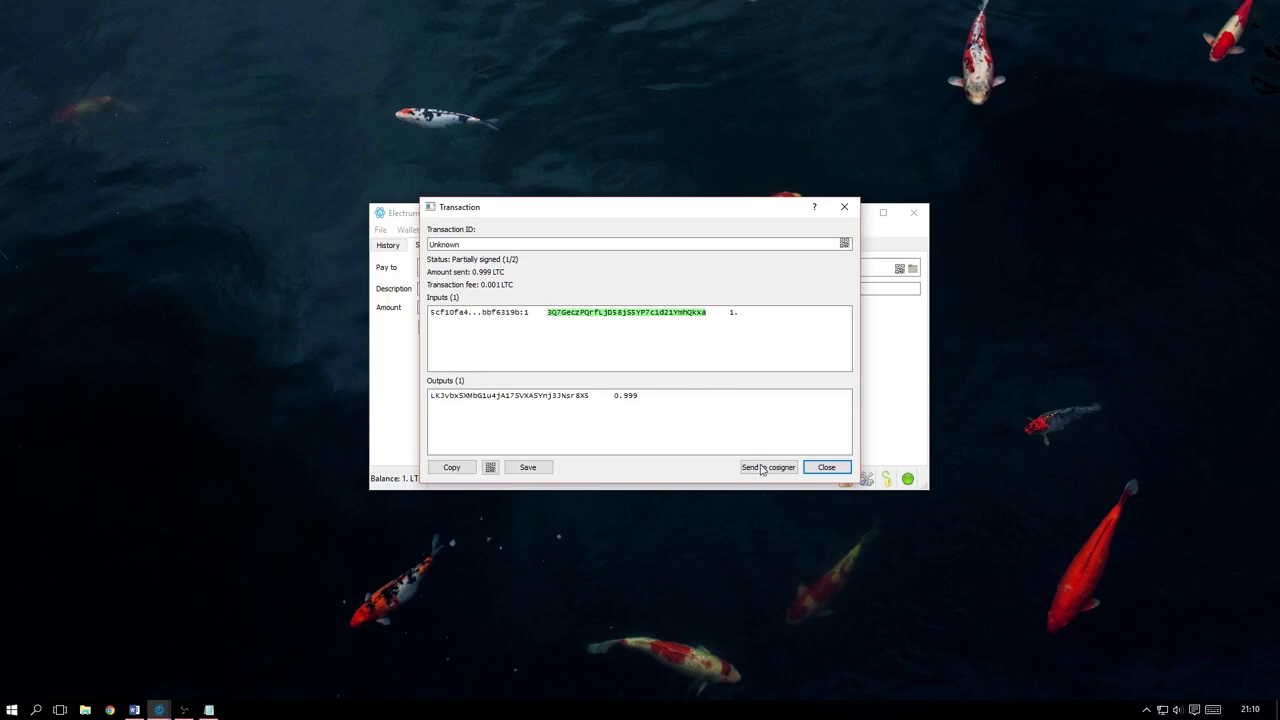
mouse_move(768, 475)
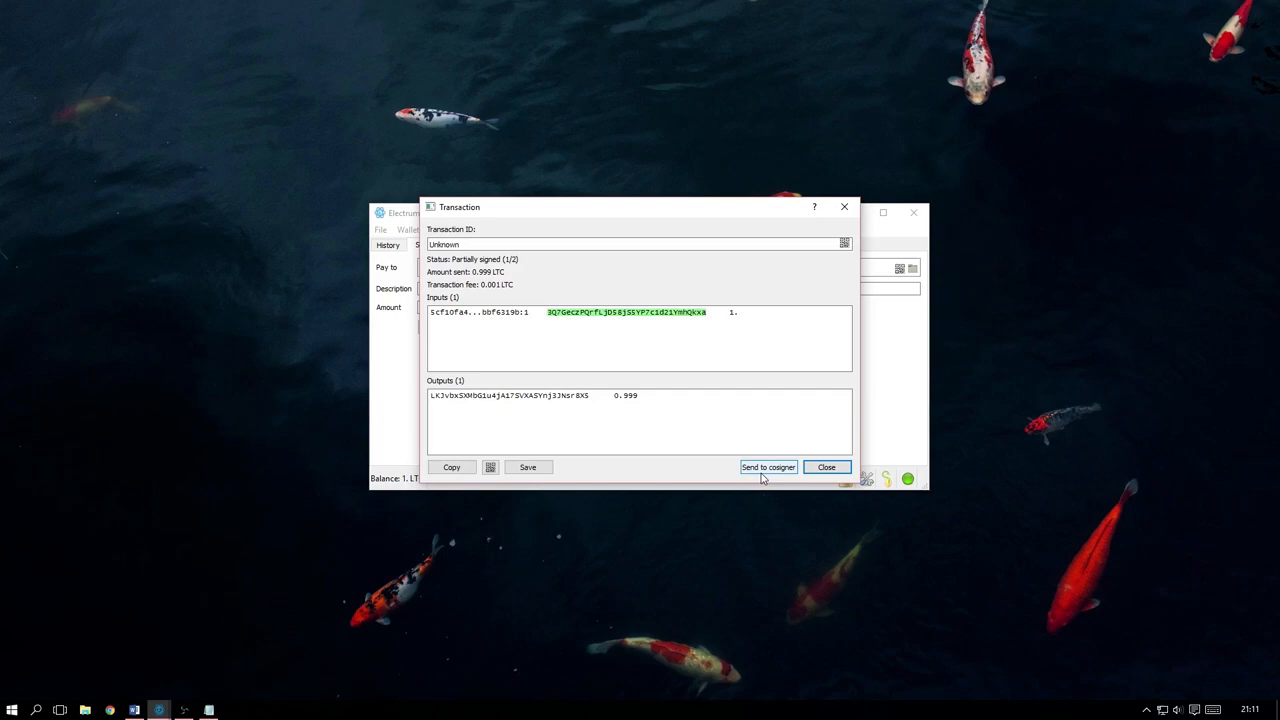
mouse_move(502, 465)
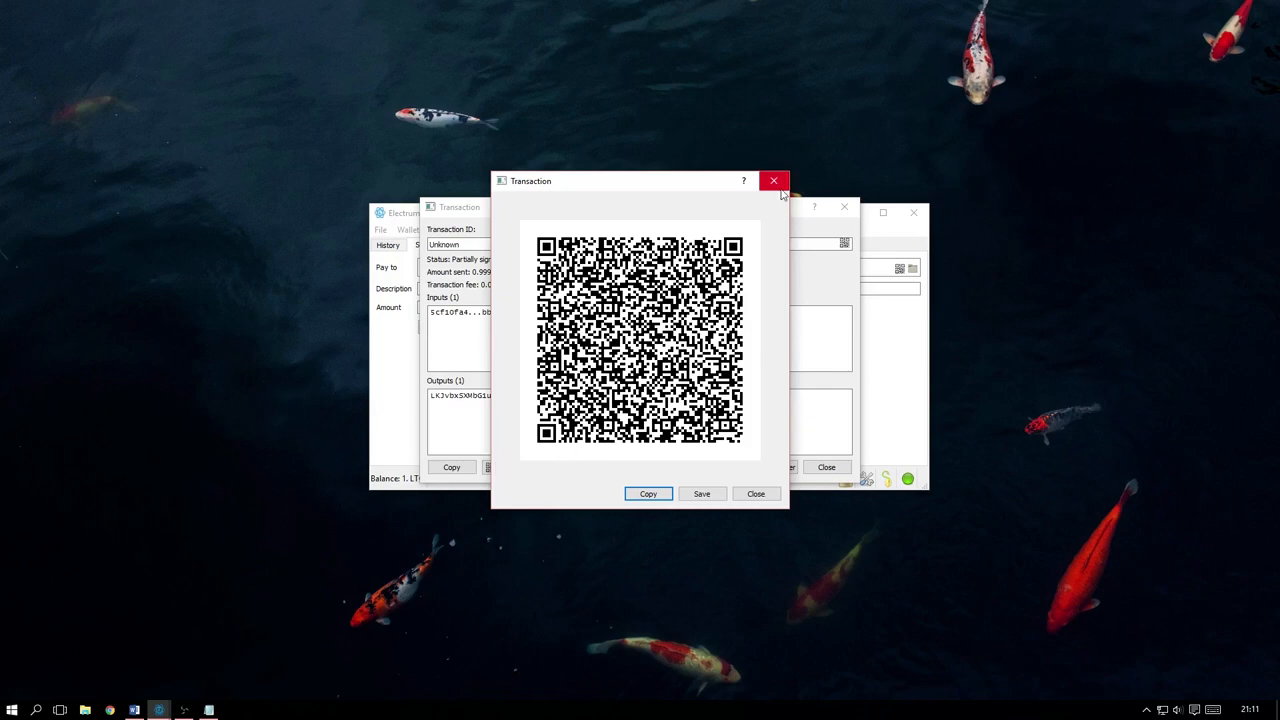
click(773, 181)
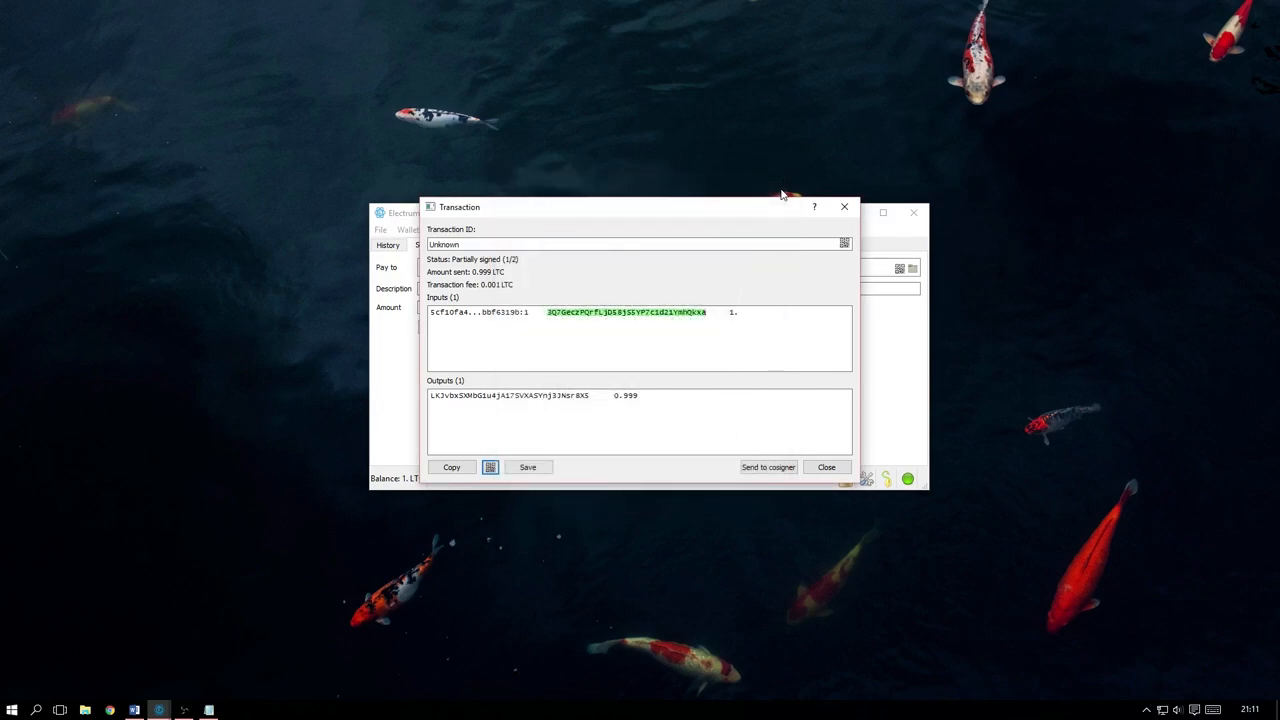
click(844, 207)
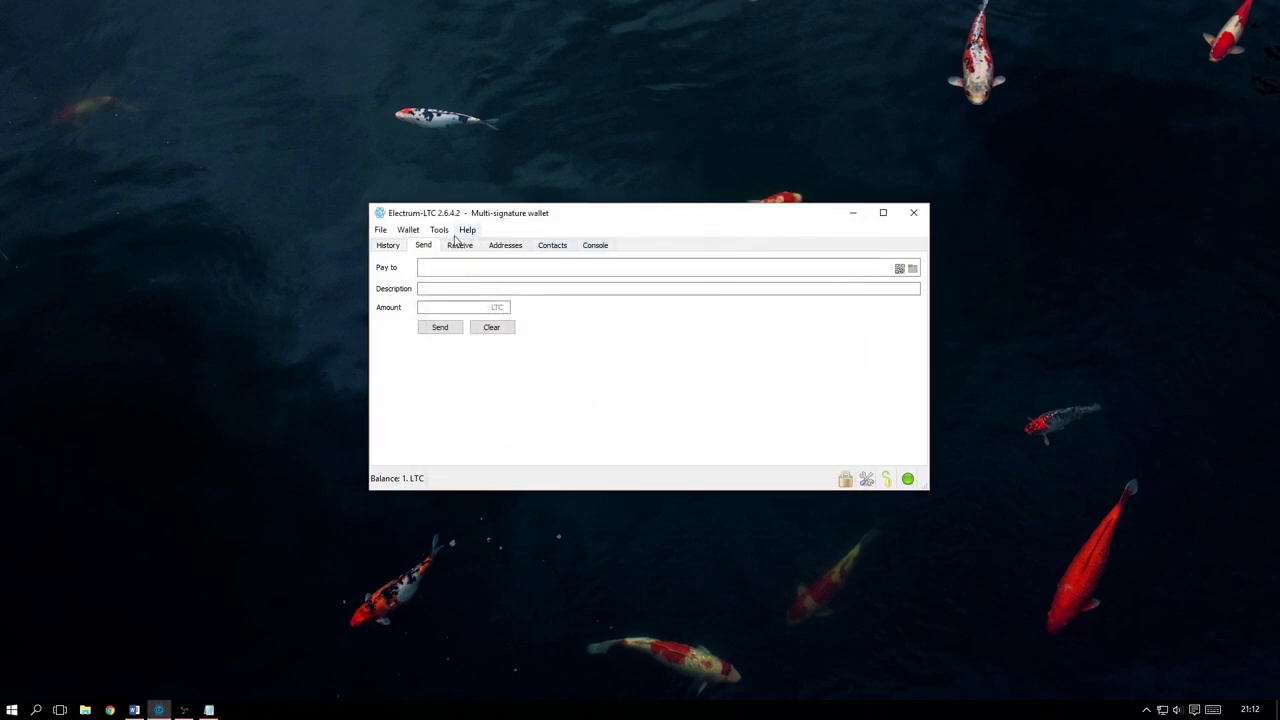
Step: Load 'multi-signature transaction.txn' from the Desktop via Tools > Load transaction > From file
click(438, 230)
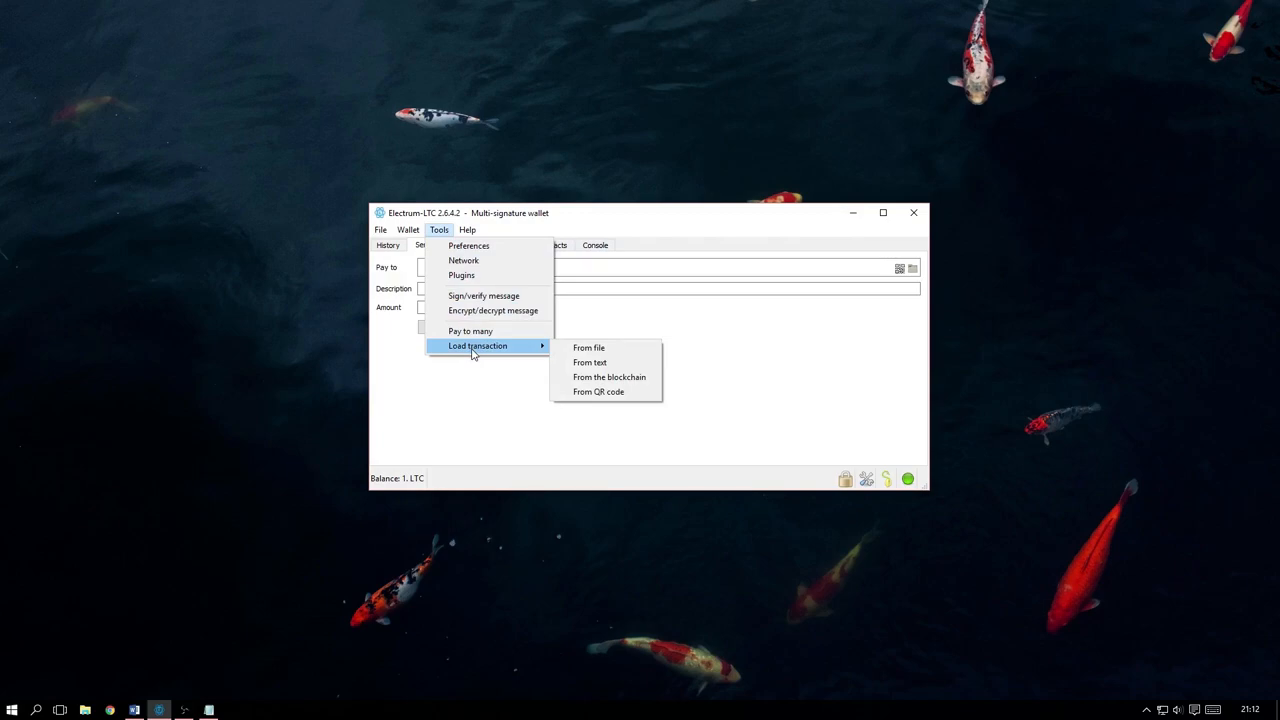
click(589, 347)
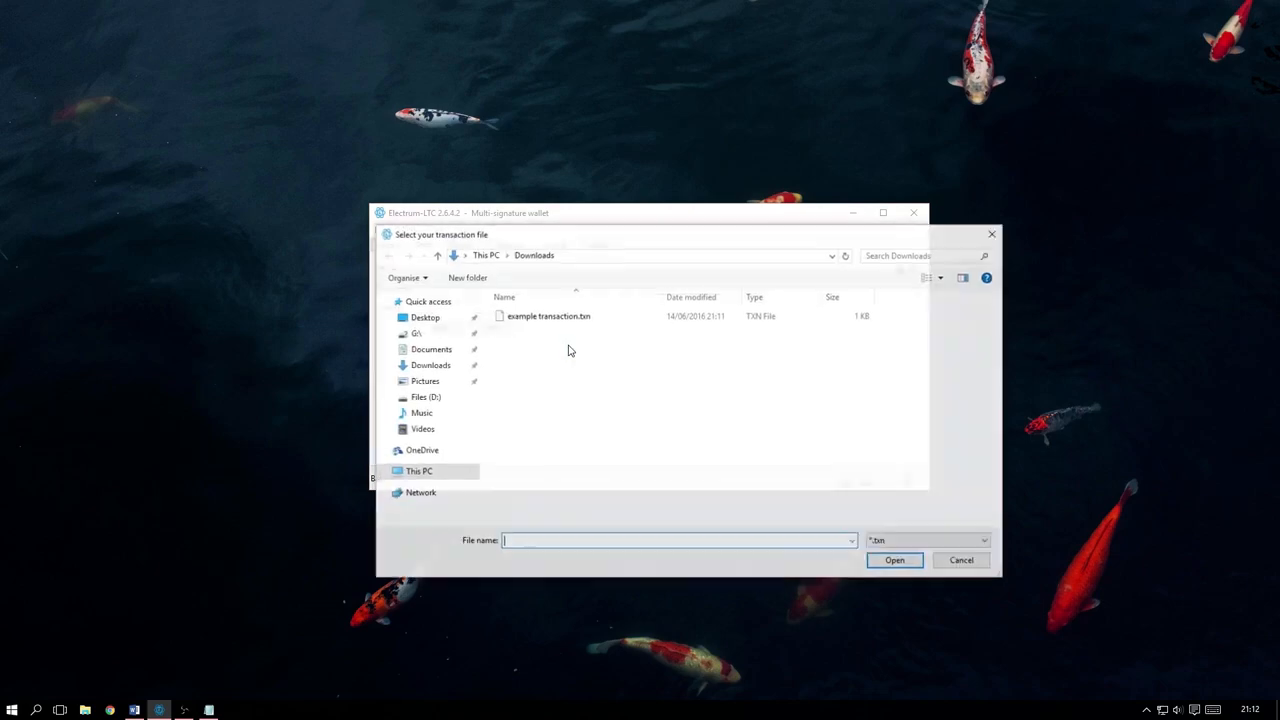
click(424, 317)
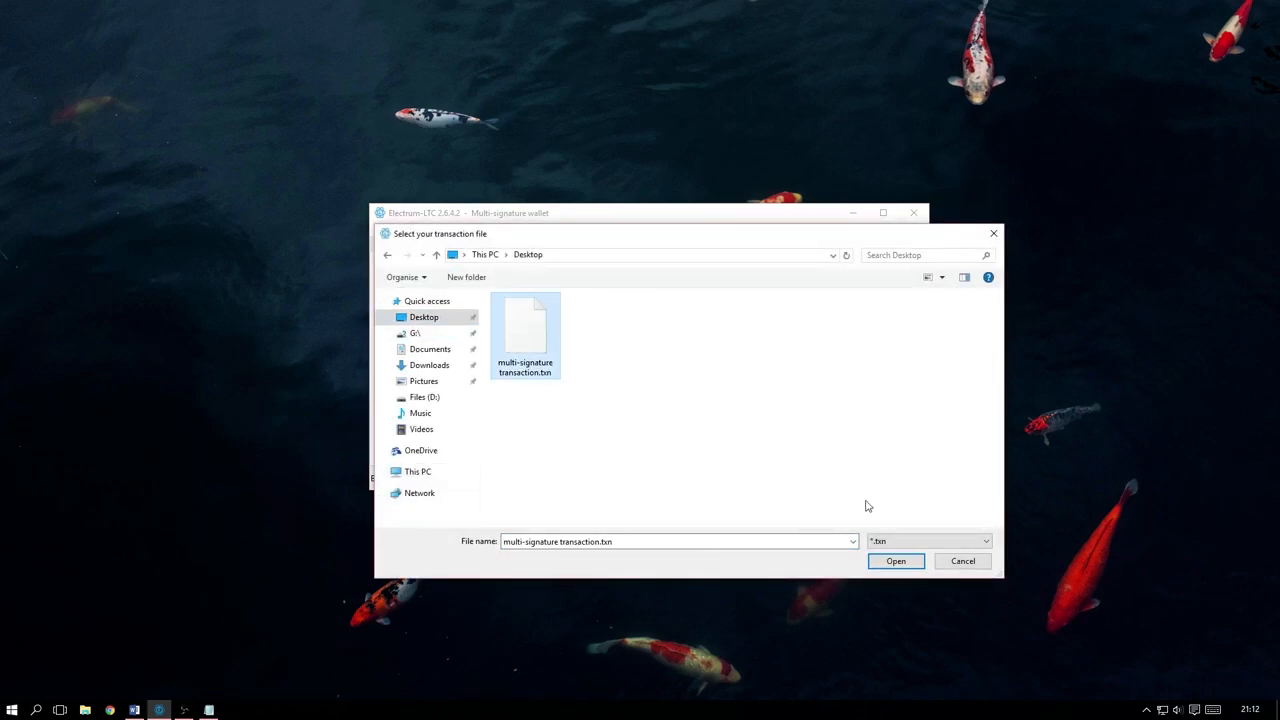
click(895, 561)
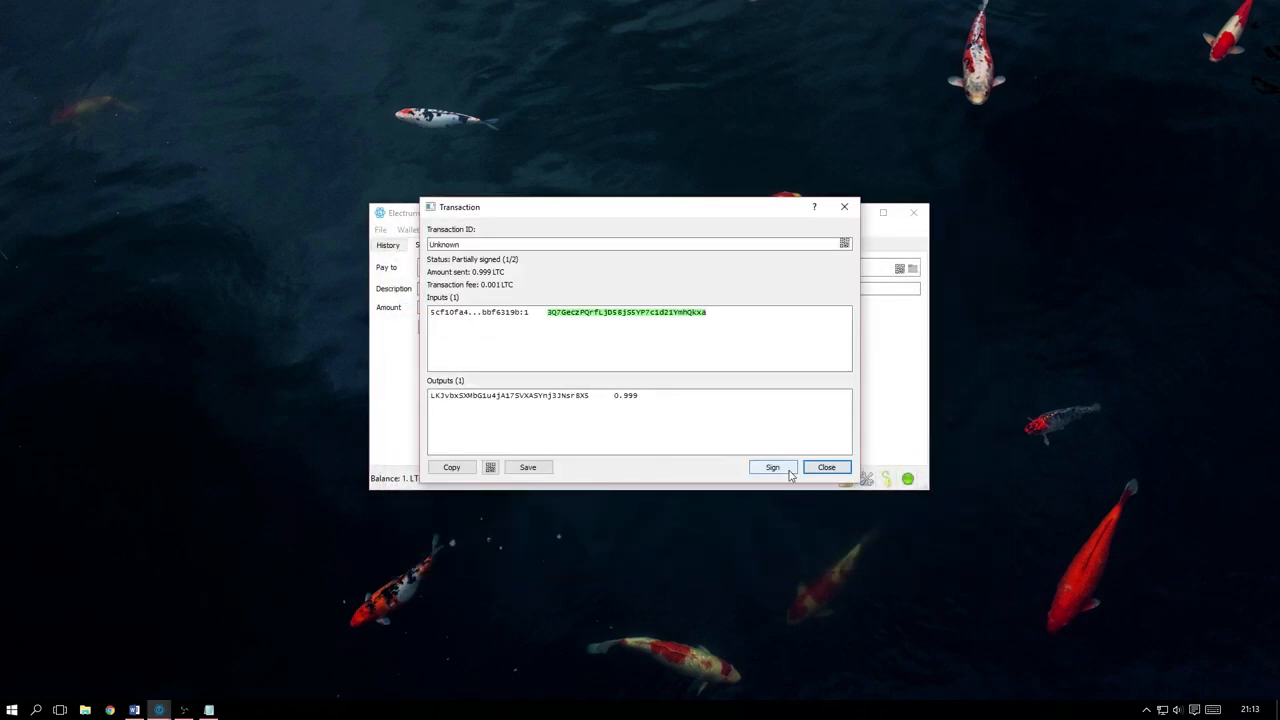
Step: Add the second signature with the wallet password and broadcast the fully signed transaction
click(771, 467)
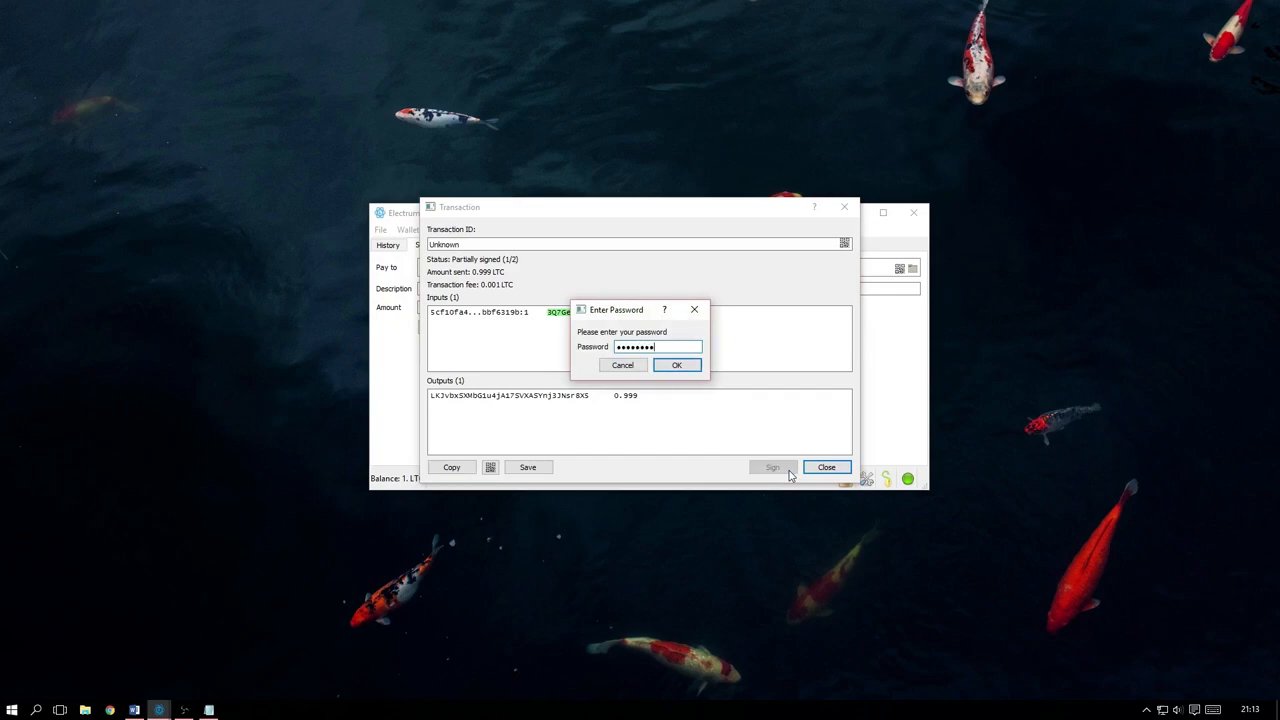
click(676, 364)
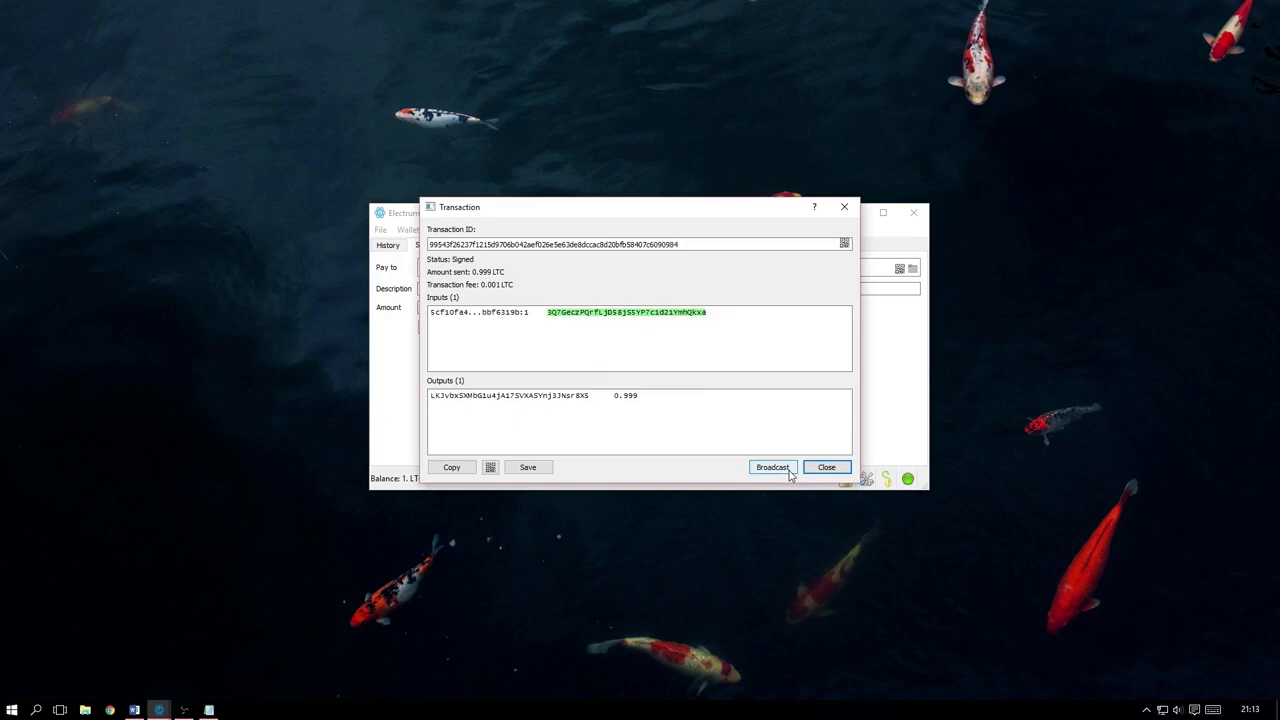
click(771, 467)
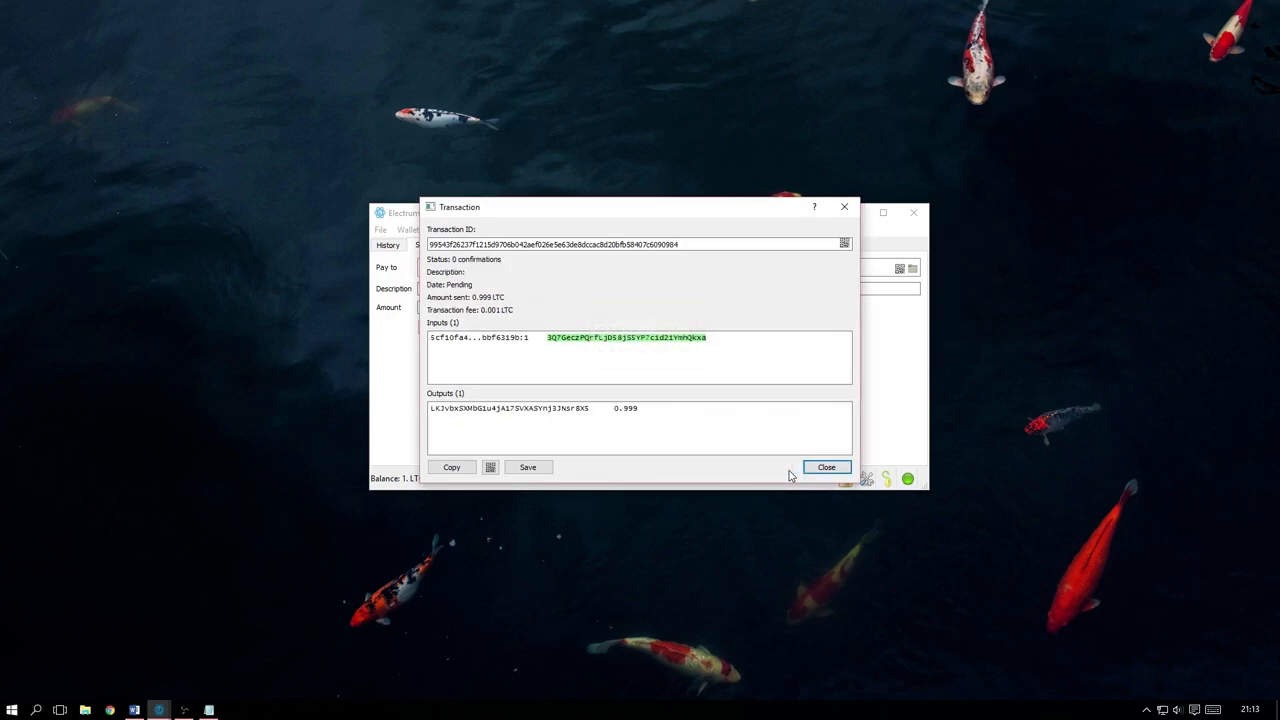